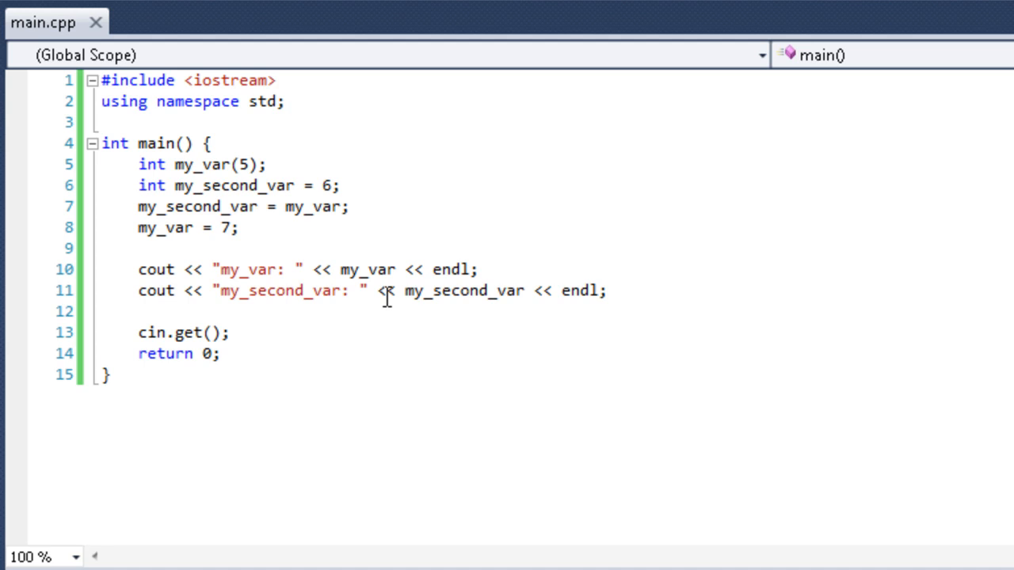
mouse_move(387, 291)
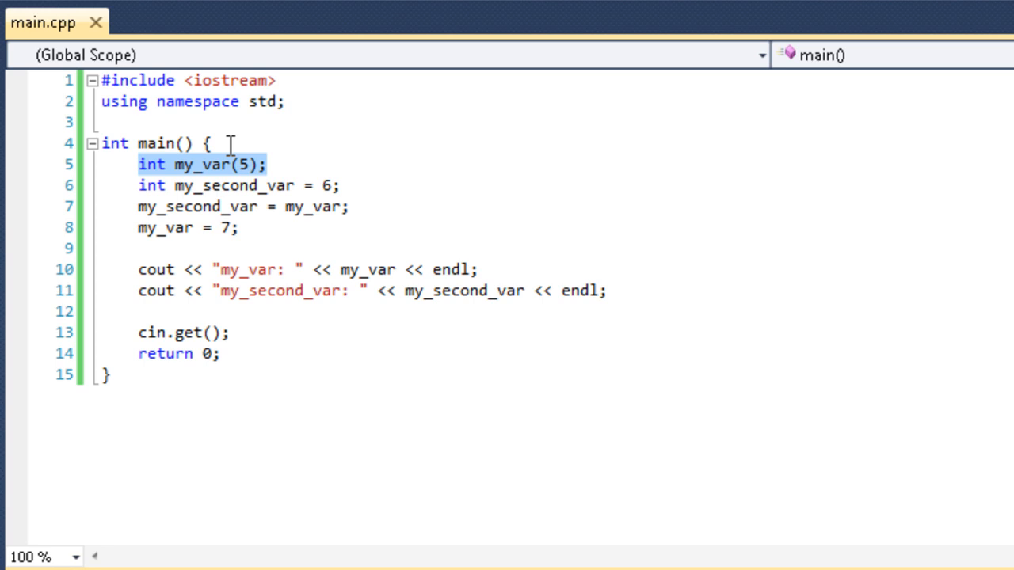
Add a 'data-type name initial-value' note line after main's opening brace, above the declarations.
left_click(216, 143)
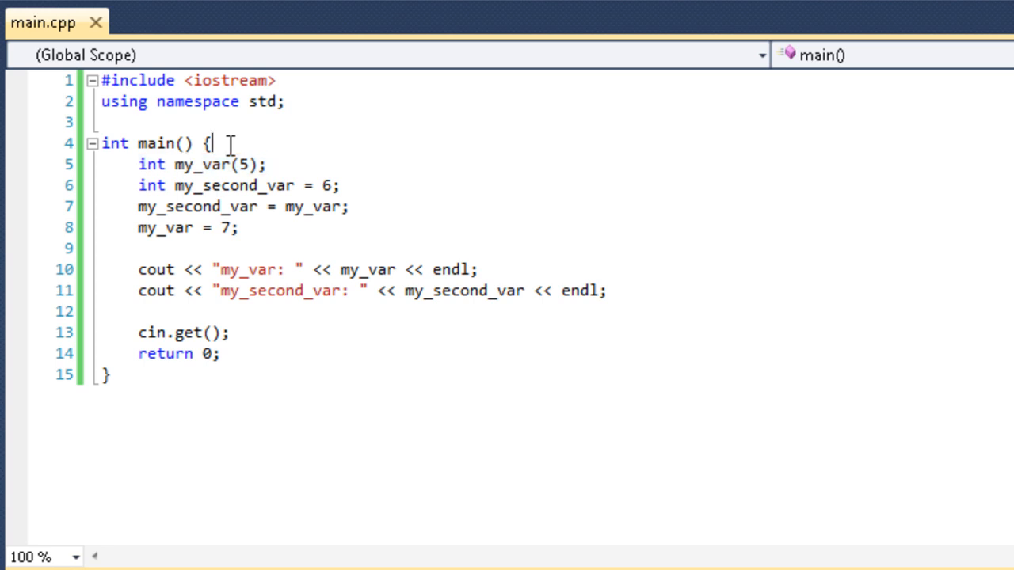
key("Enter")
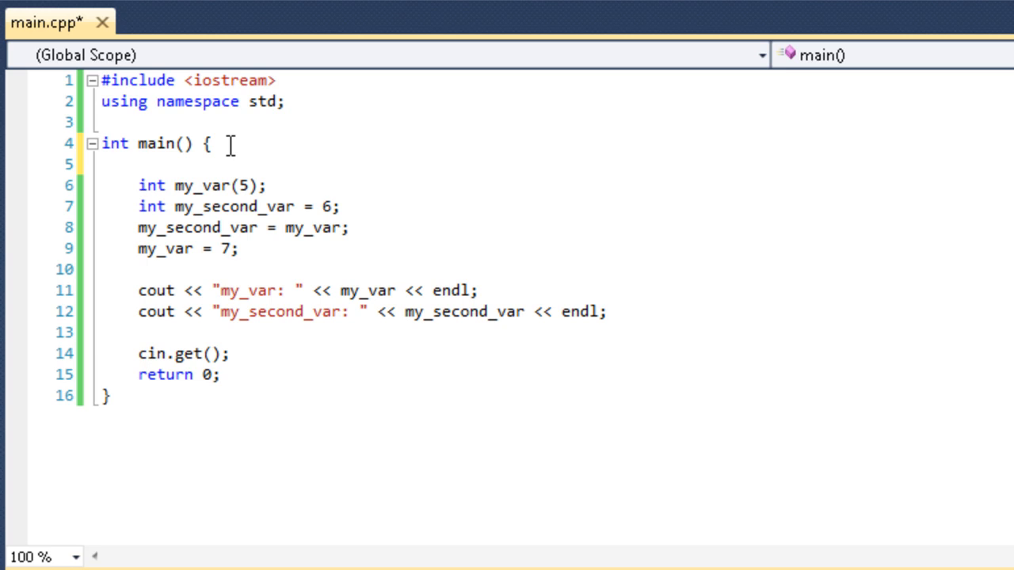
key("Enter")
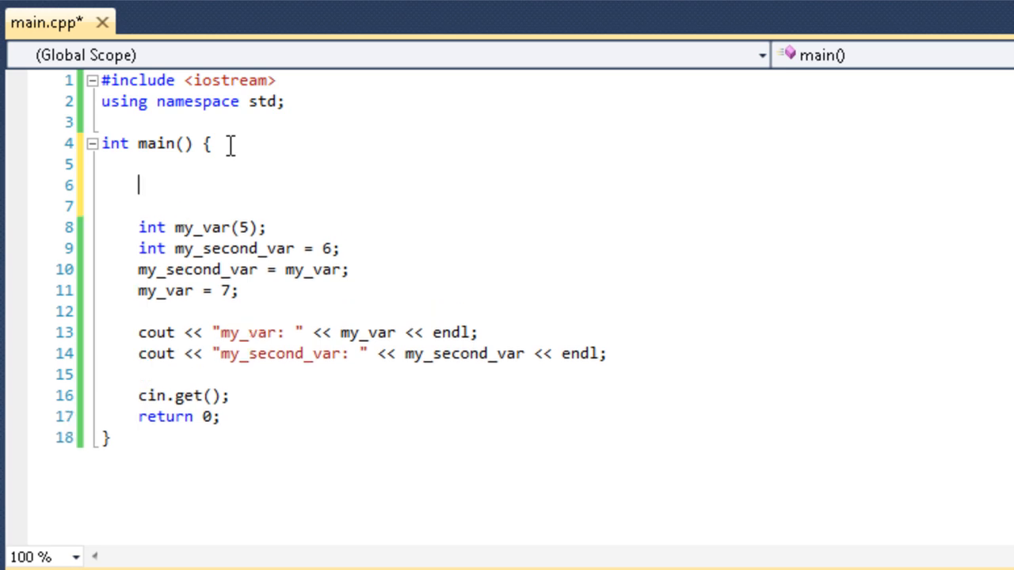
type("date")
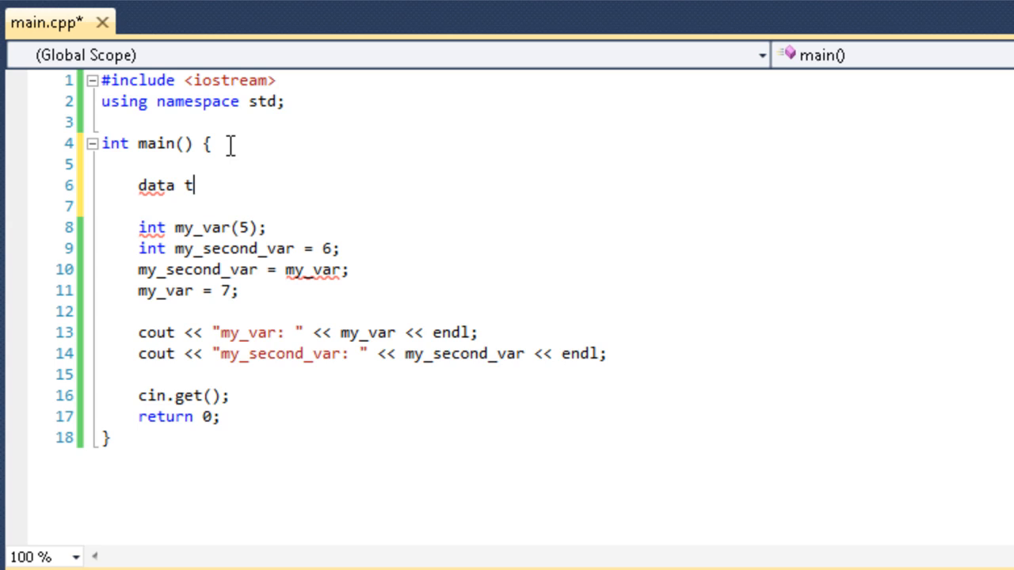
type("-ype")
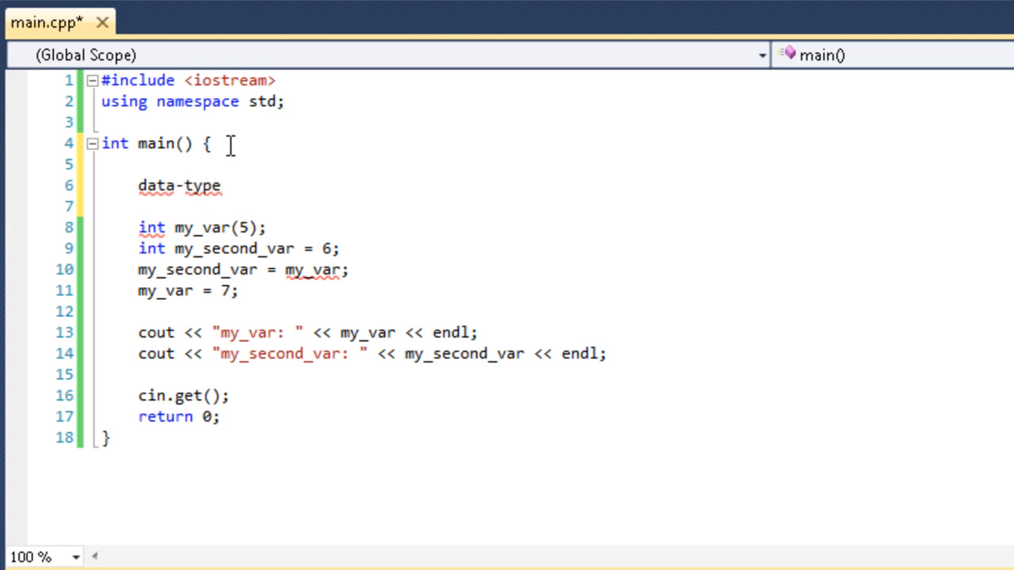
type("name")
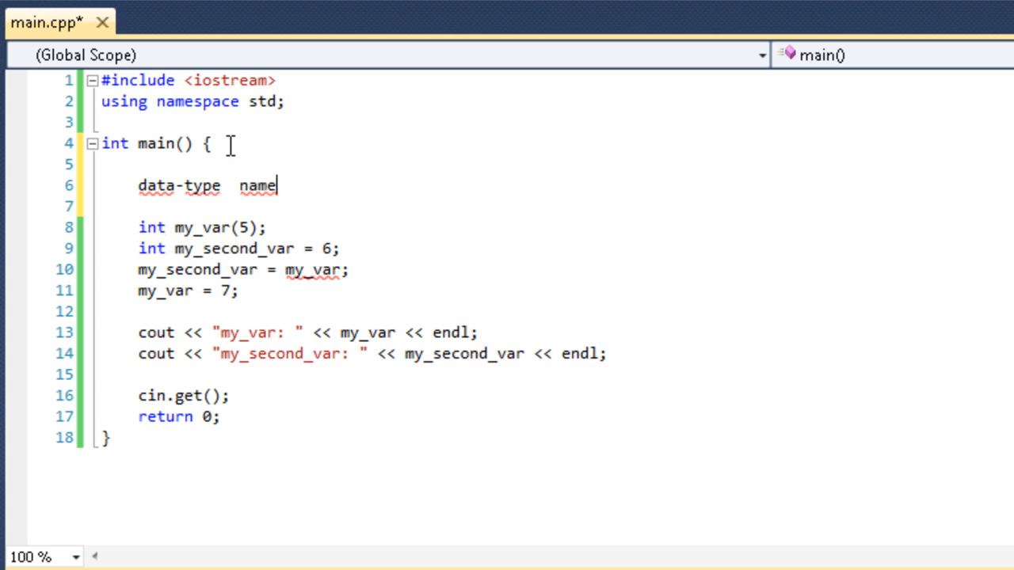
type("in")
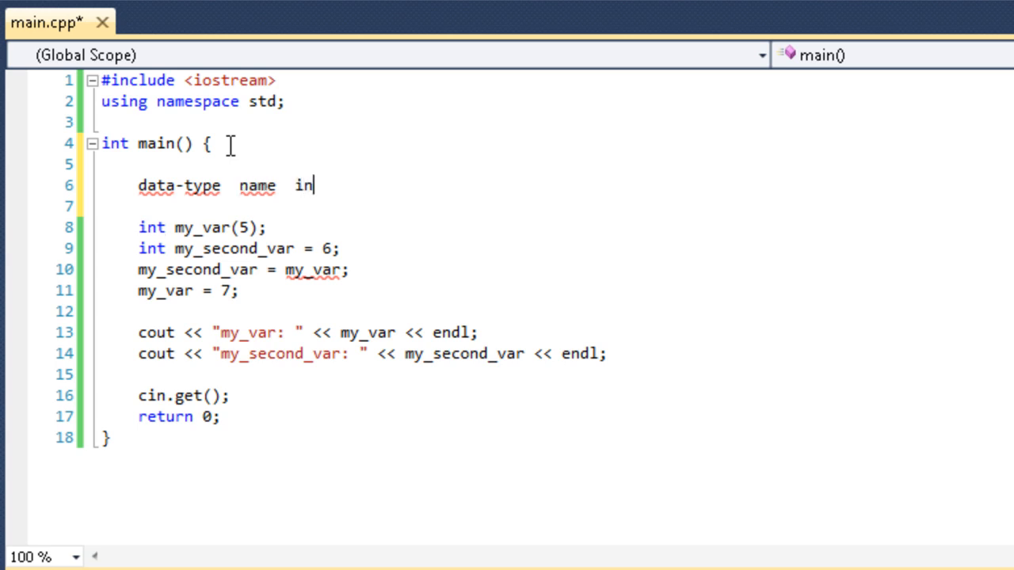
type("itial")
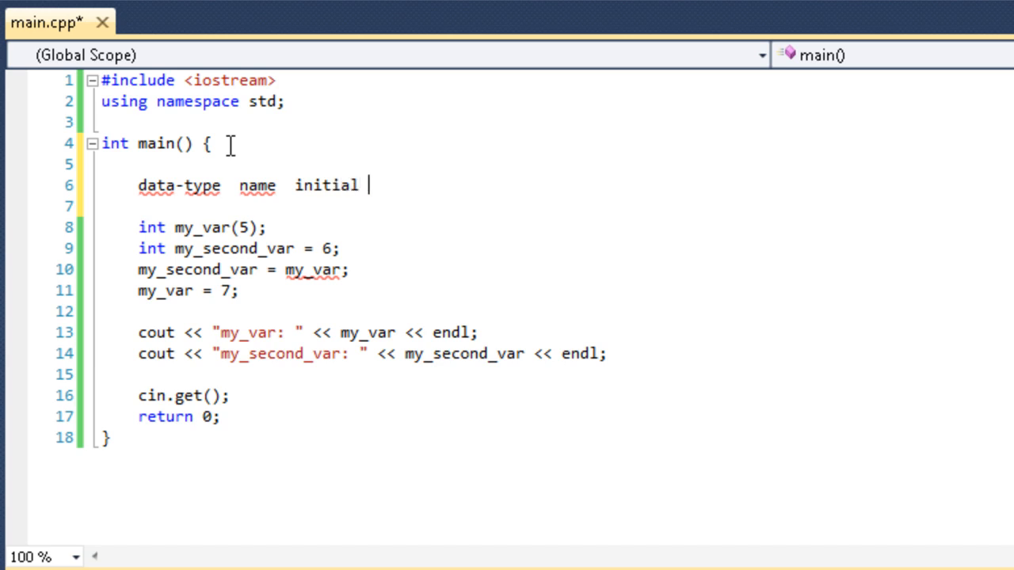
type("-value")
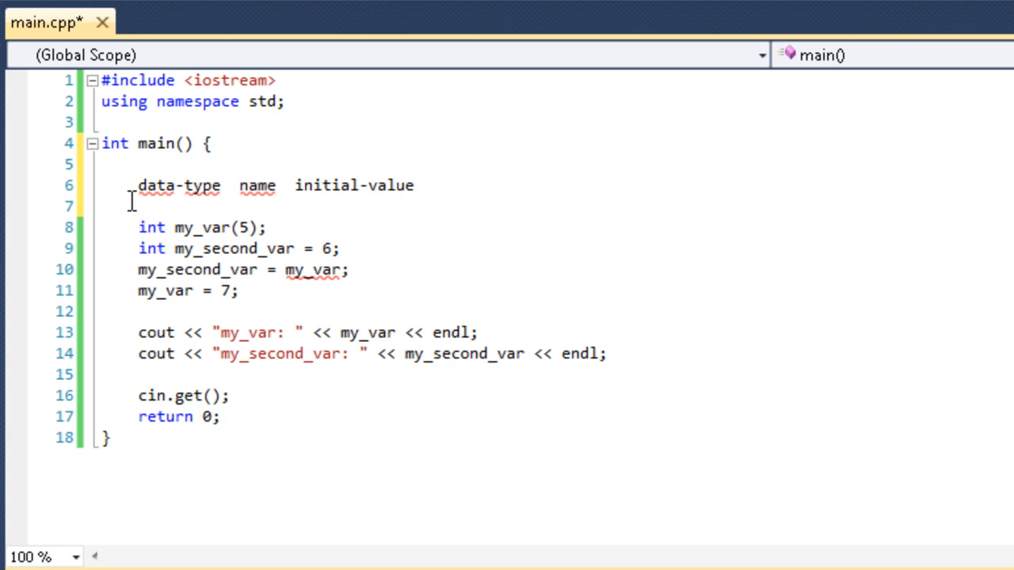
mouse_move(146, 226)
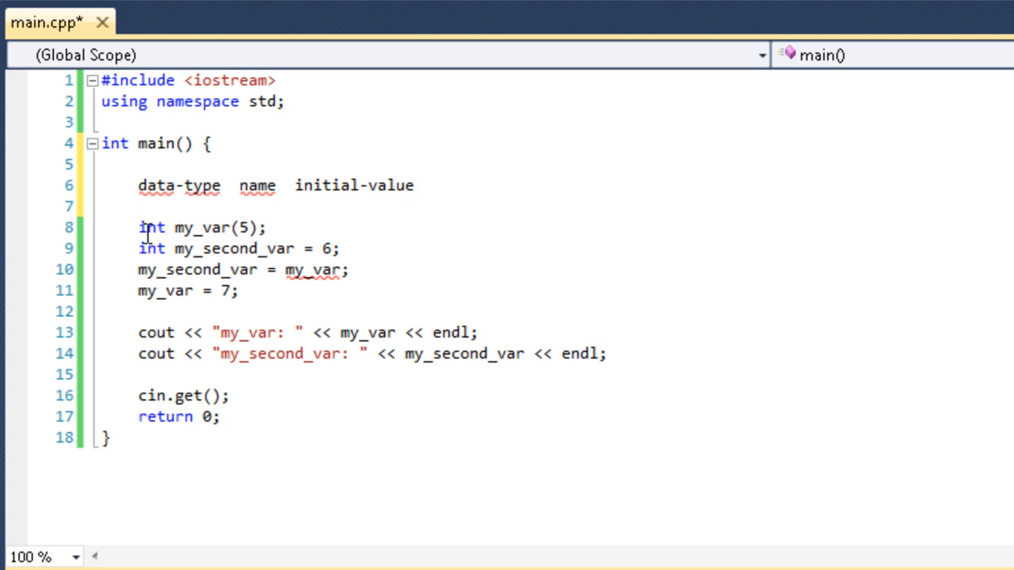
double_click(150, 228)
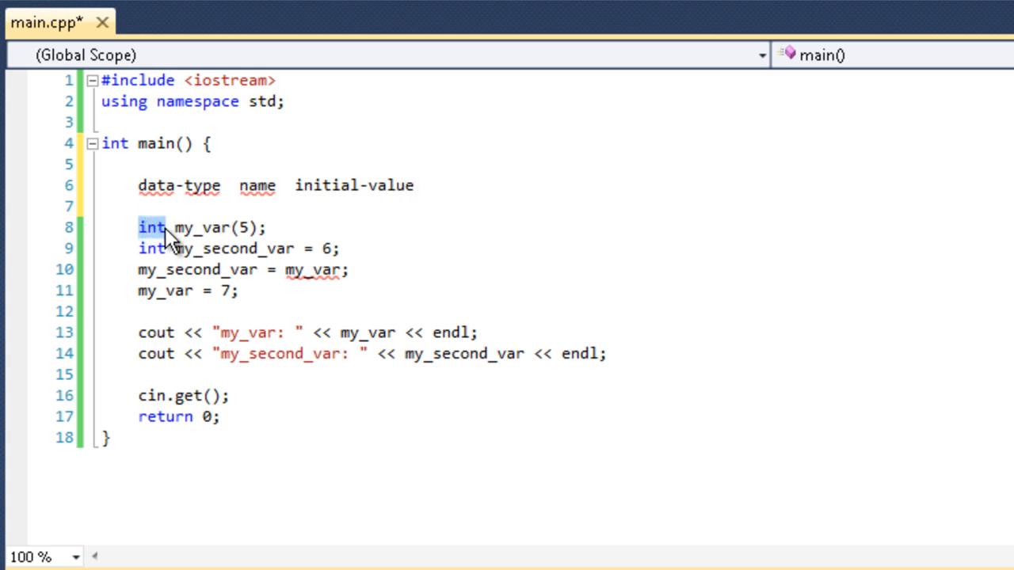
mouse_move(231, 238)
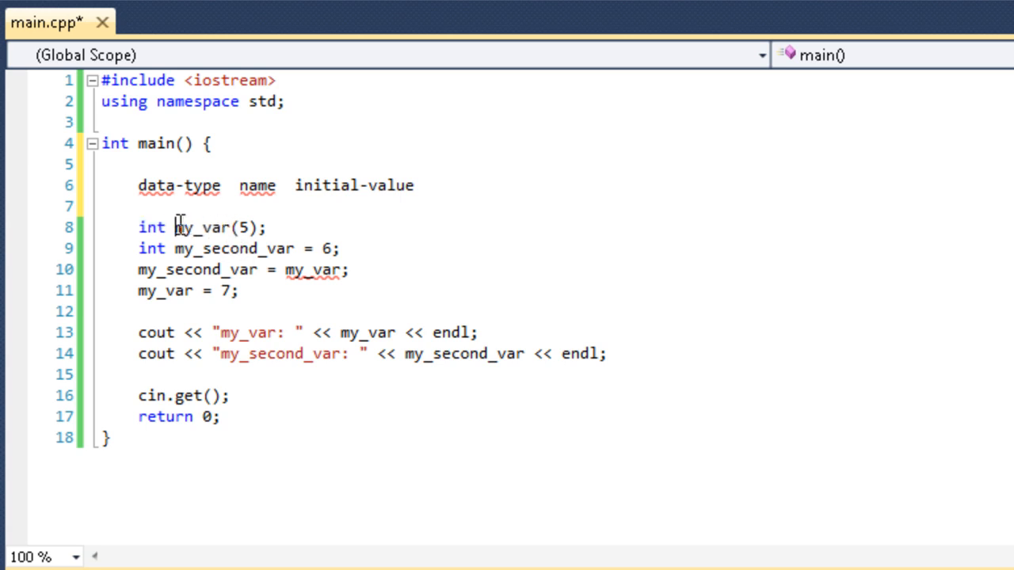
double_click(196, 227)
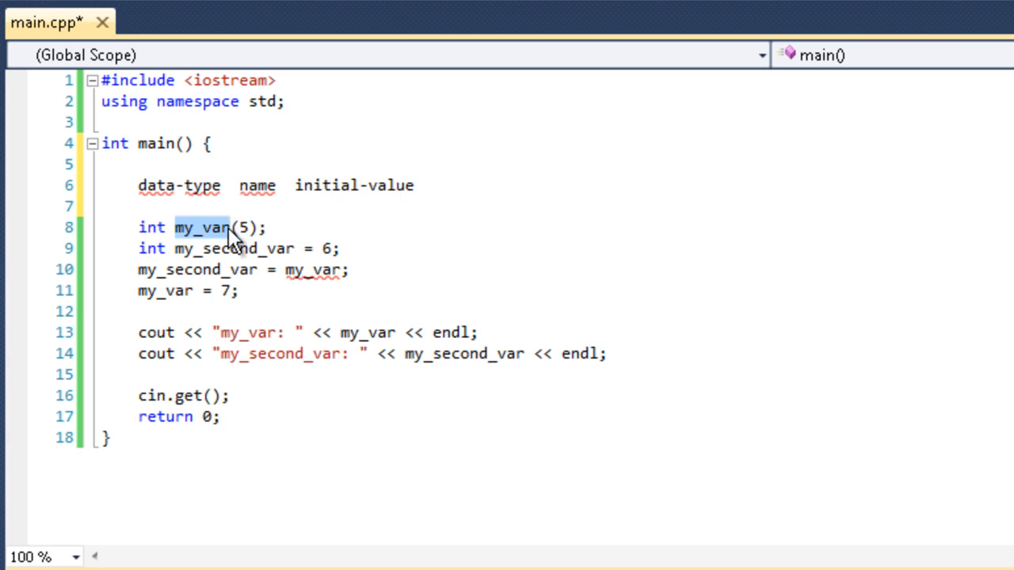
mouse_move(254, 245)
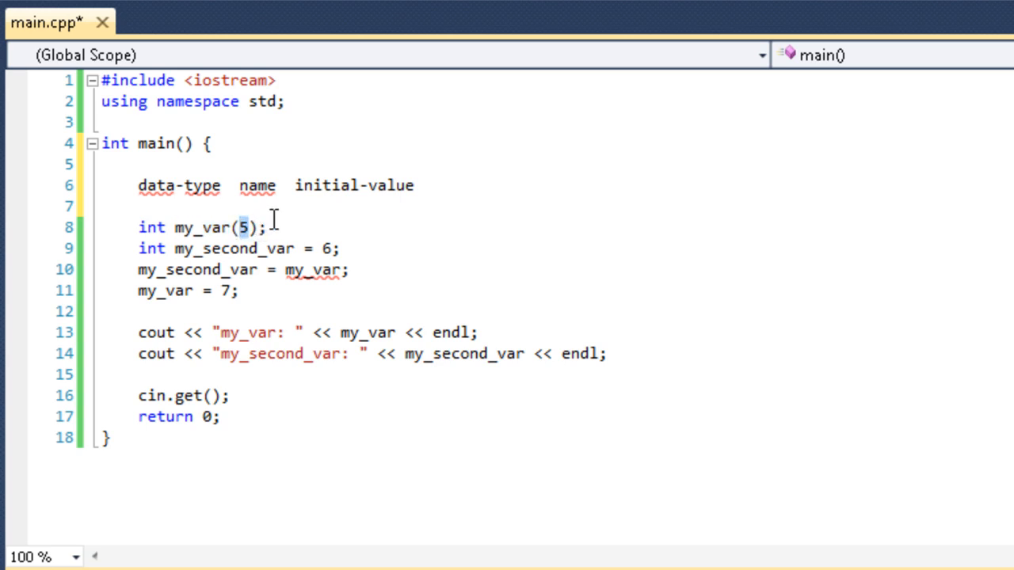
left_click(266, 228)
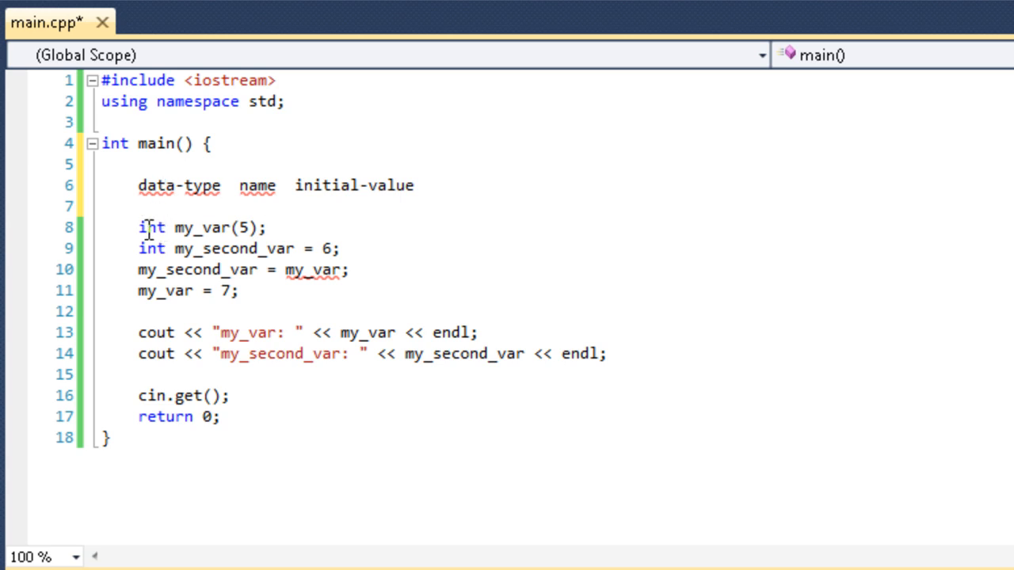
mouse_move(135, 248)
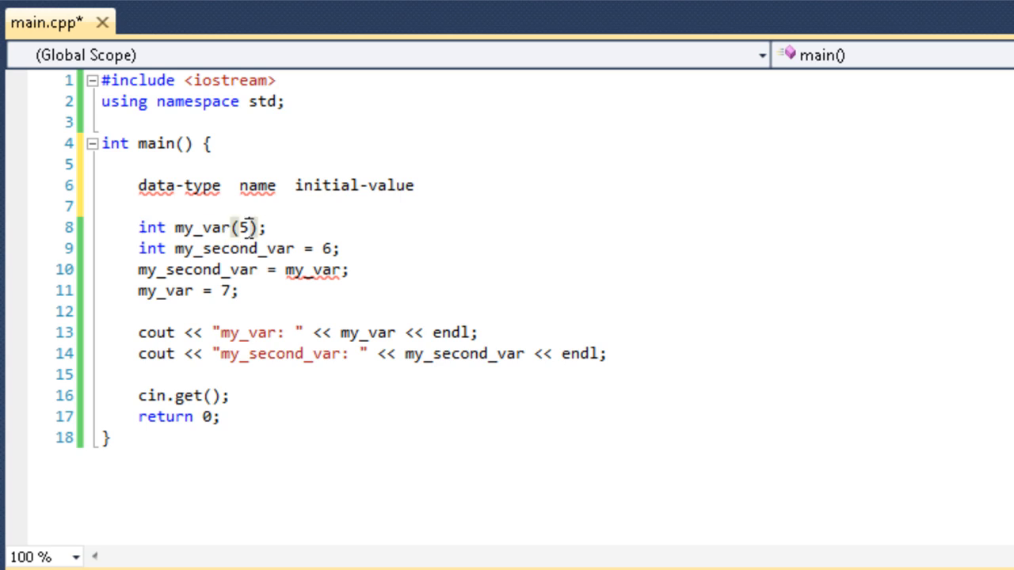
type(".7856")
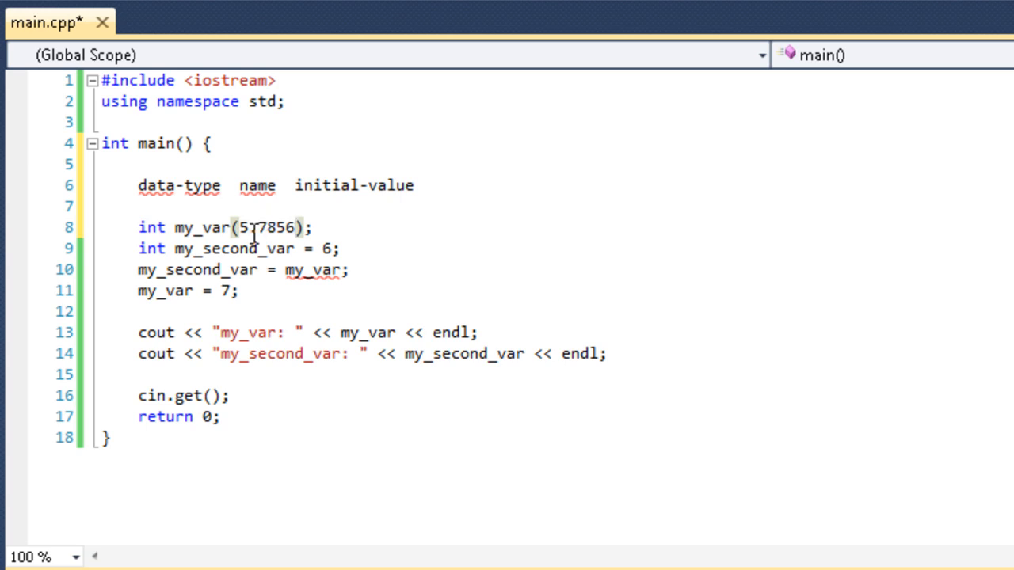
type(".")
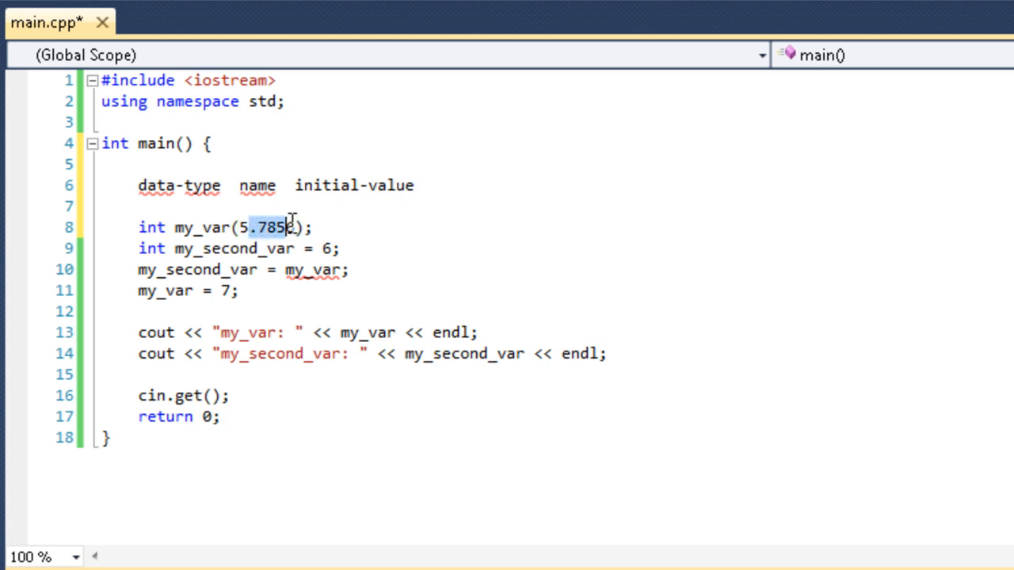
key("Delete")
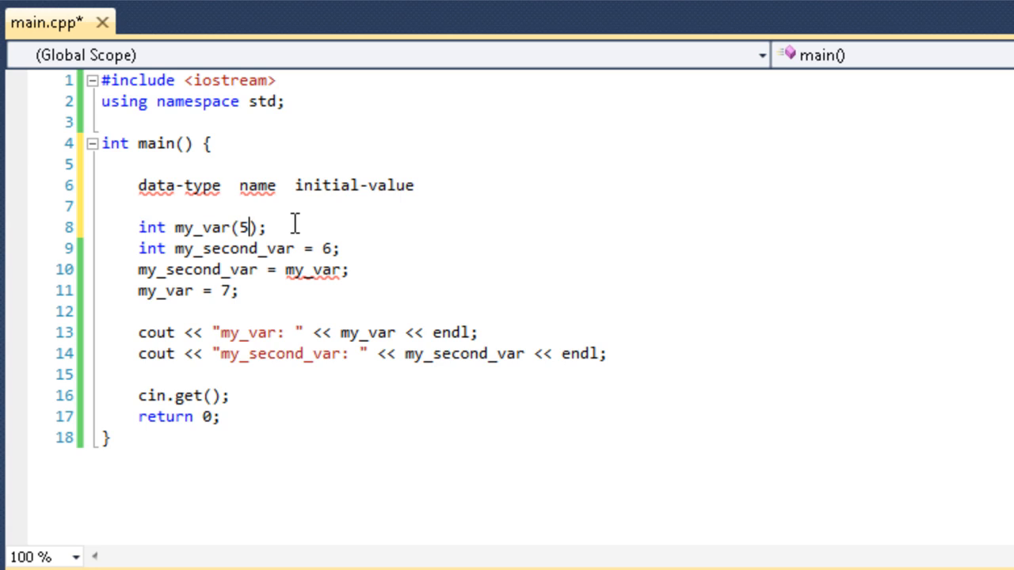
mouse_move(176, 228)
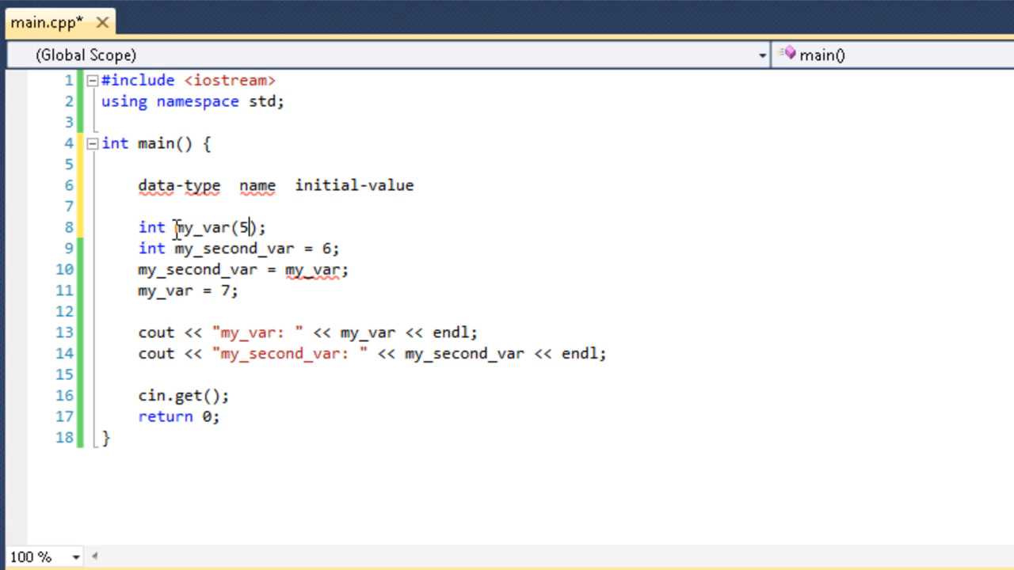
double_click(199, 228)
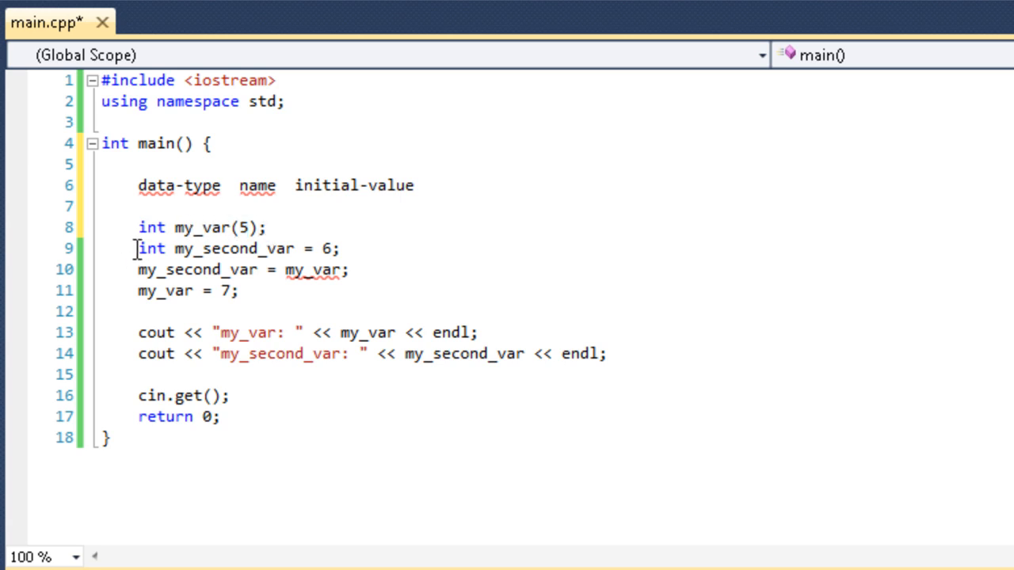
double_click(150, 247)
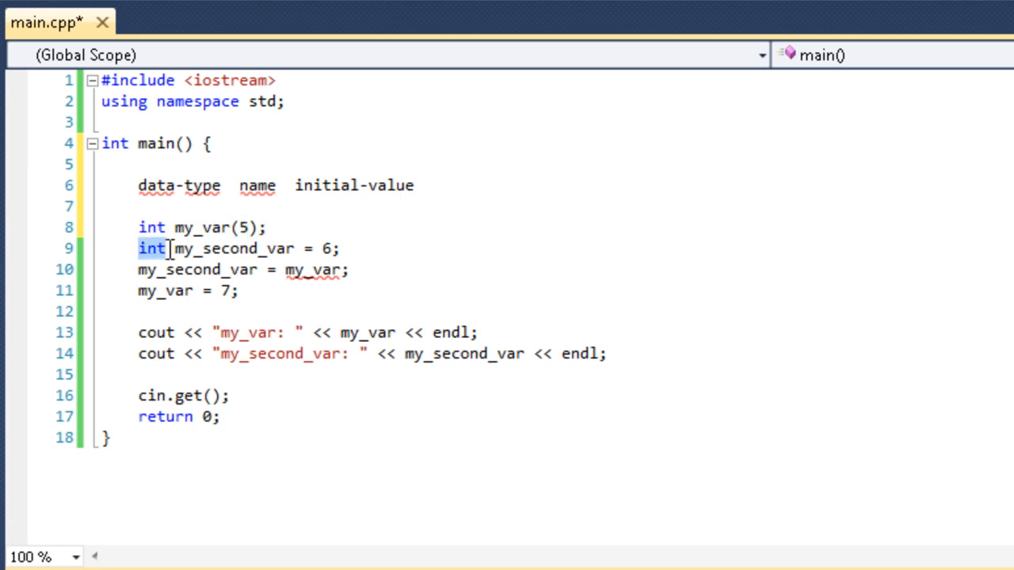
mouse_move(282, 248)
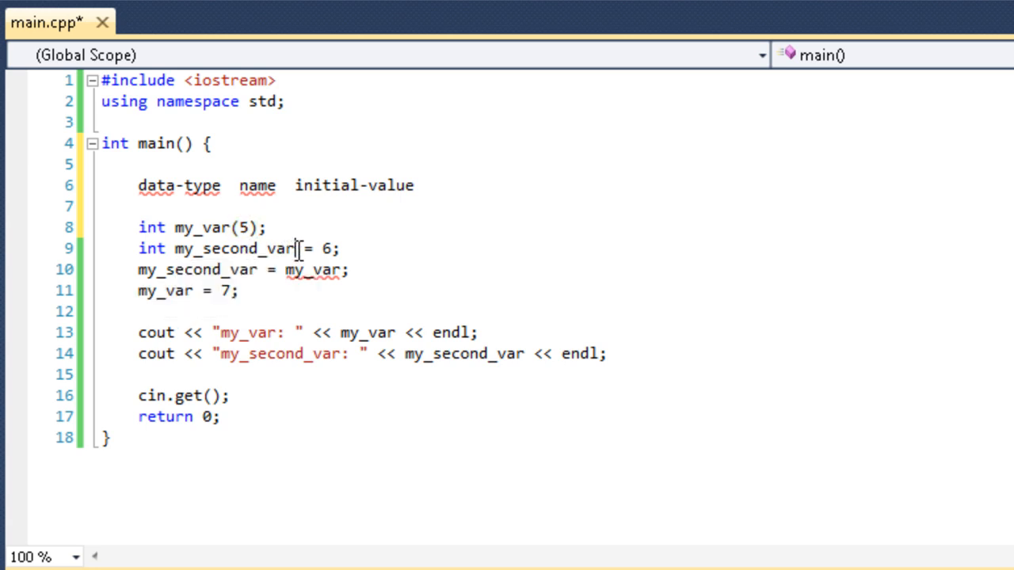
type("0")
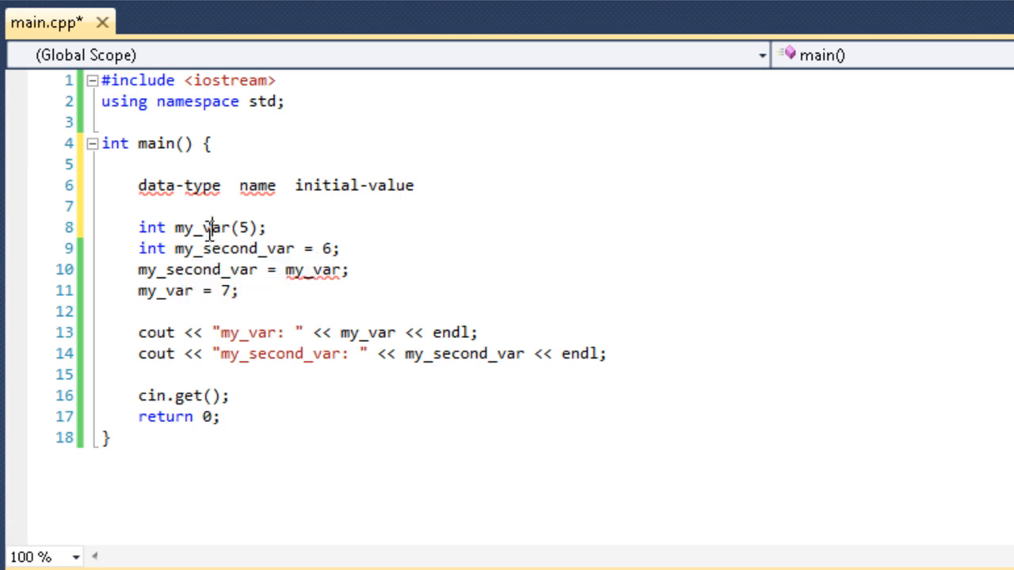
mouse_move(230, 247)
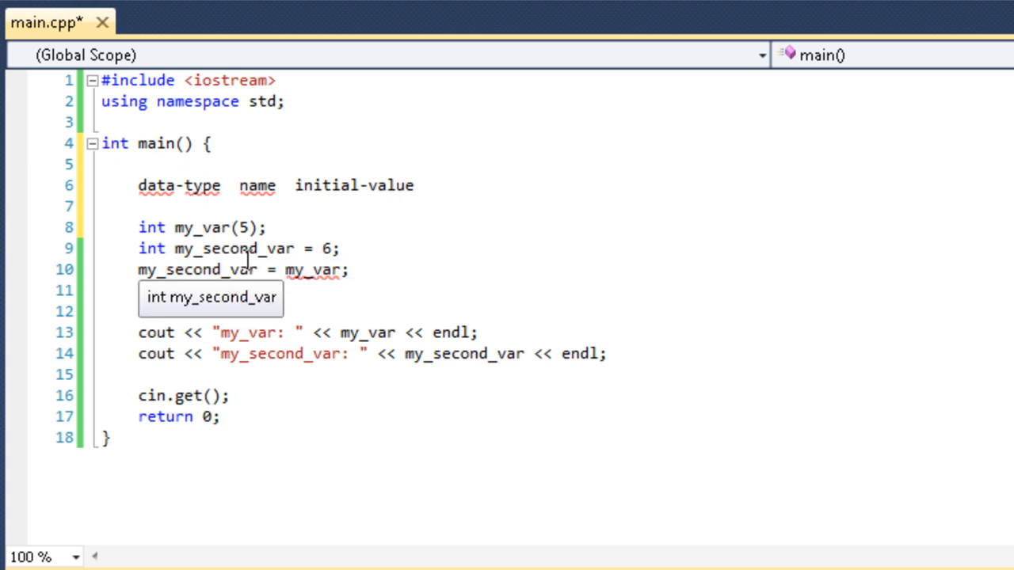
Add the assignment my_var = 7; after the declarations and save main.cpp.
type("my_var = 7;")
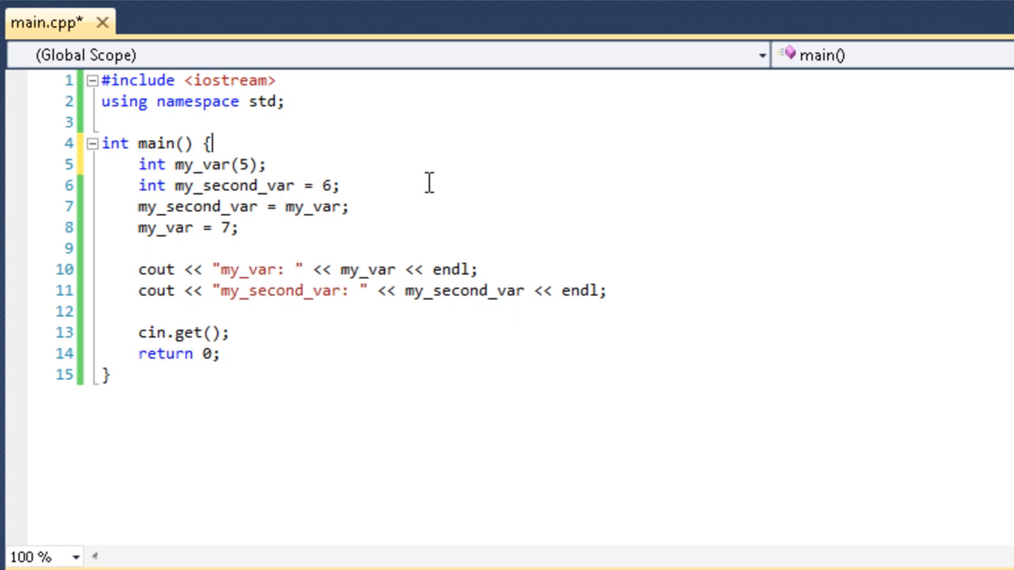
mouse_move(288, 237)
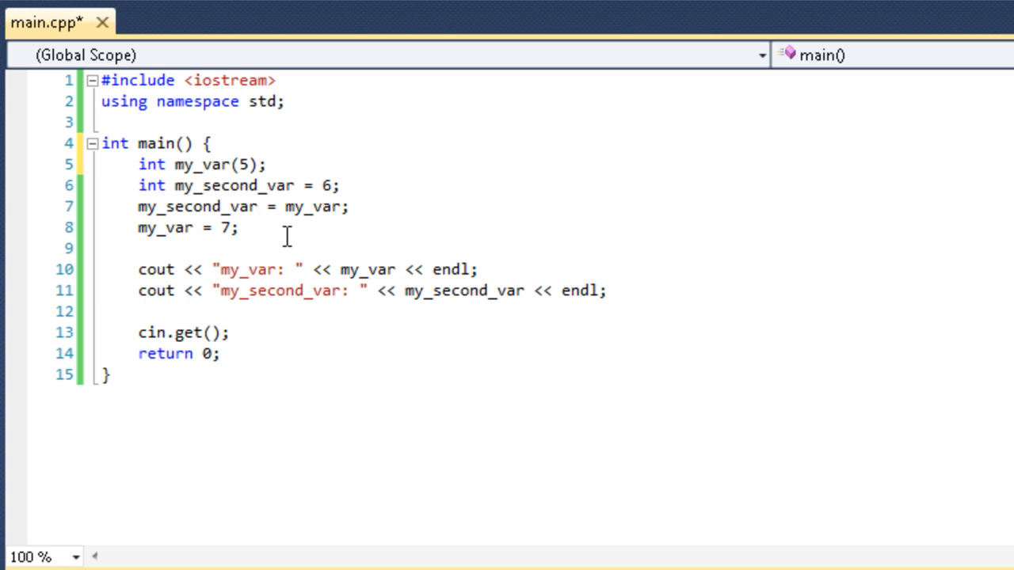
mouse_move(247, 206)
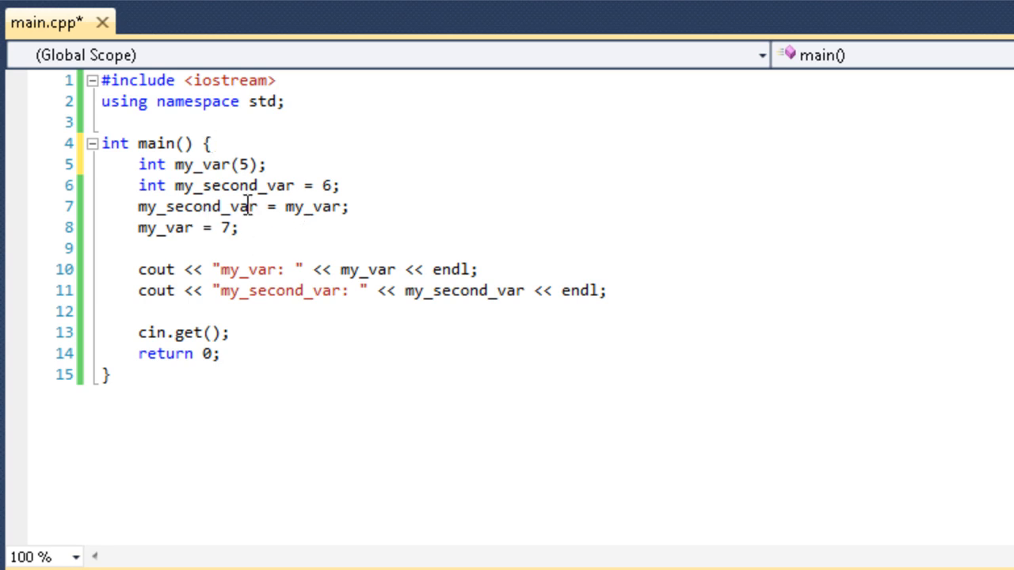
mouse_move(307, 214)
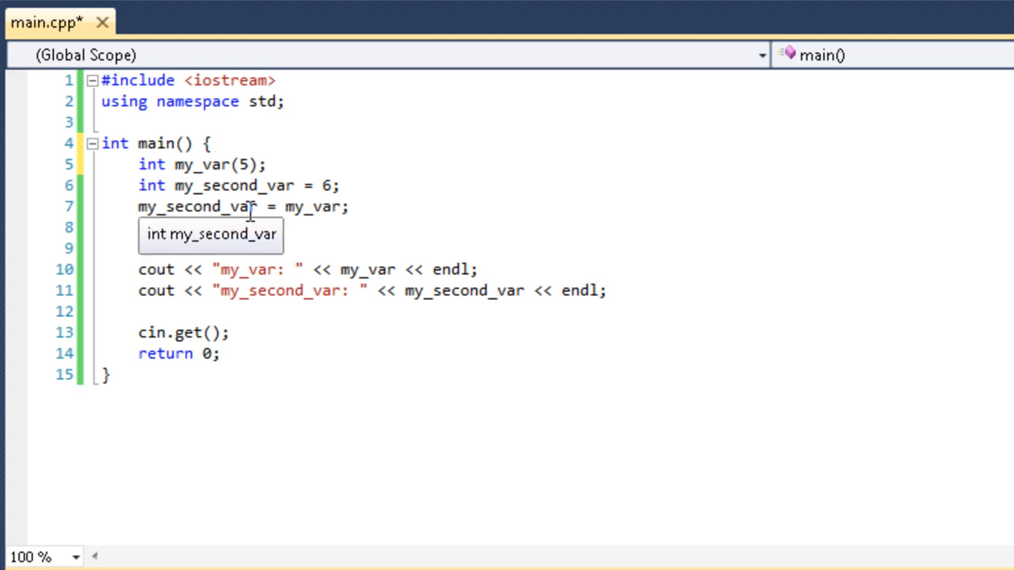
type("my_var = 7;")
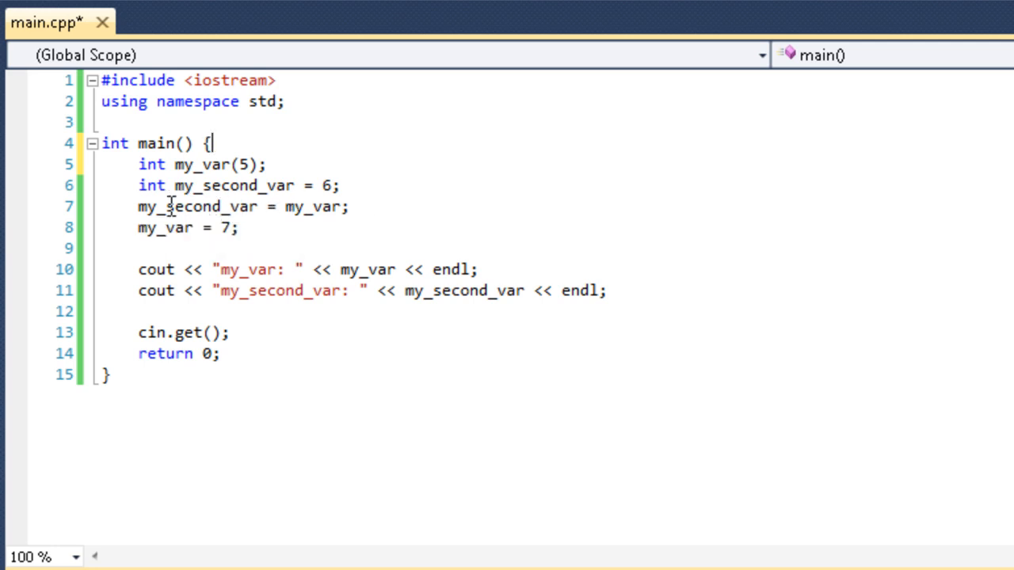
double_click(197, 206)
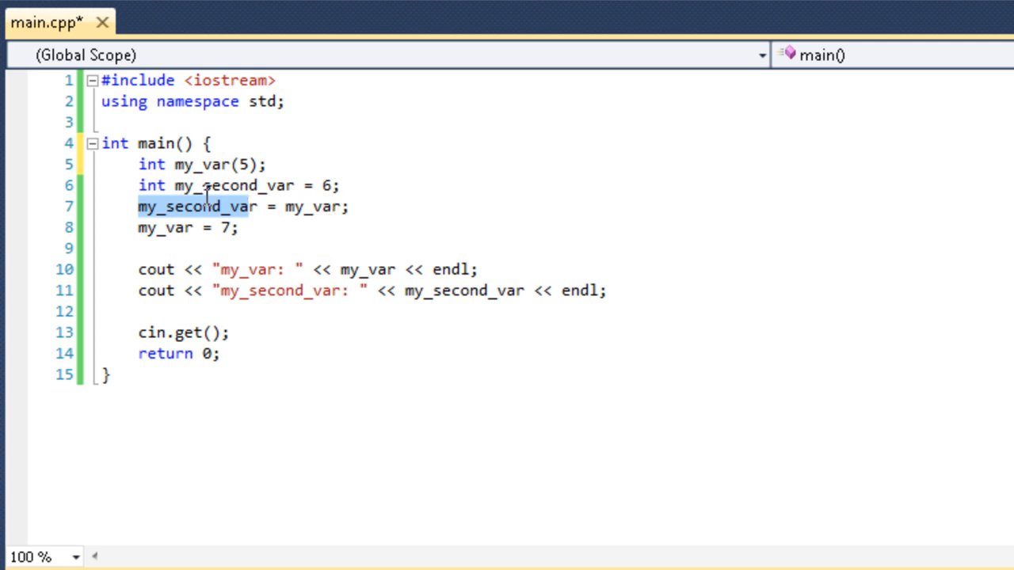
mouse_move(187, 186)
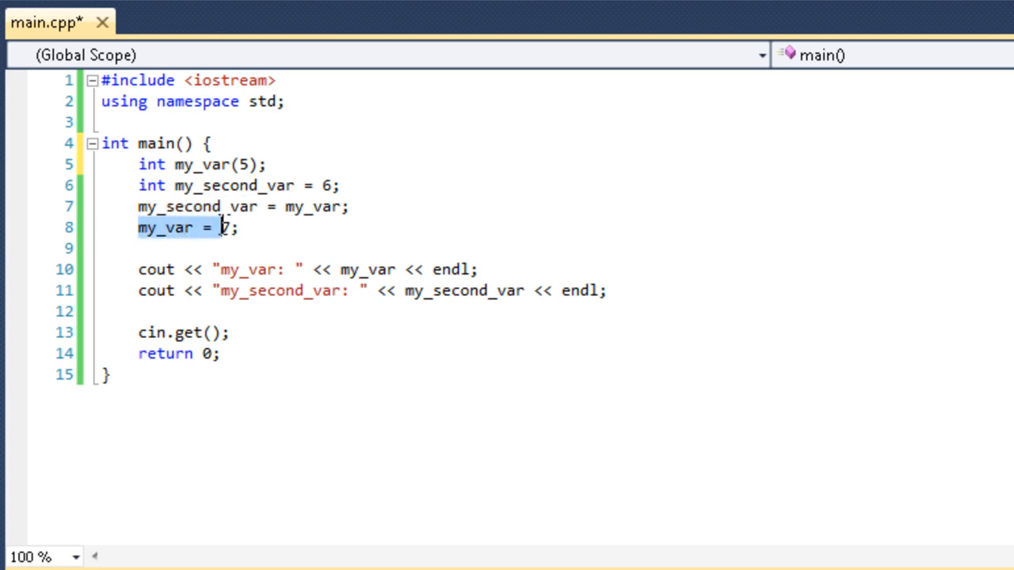
type("7")
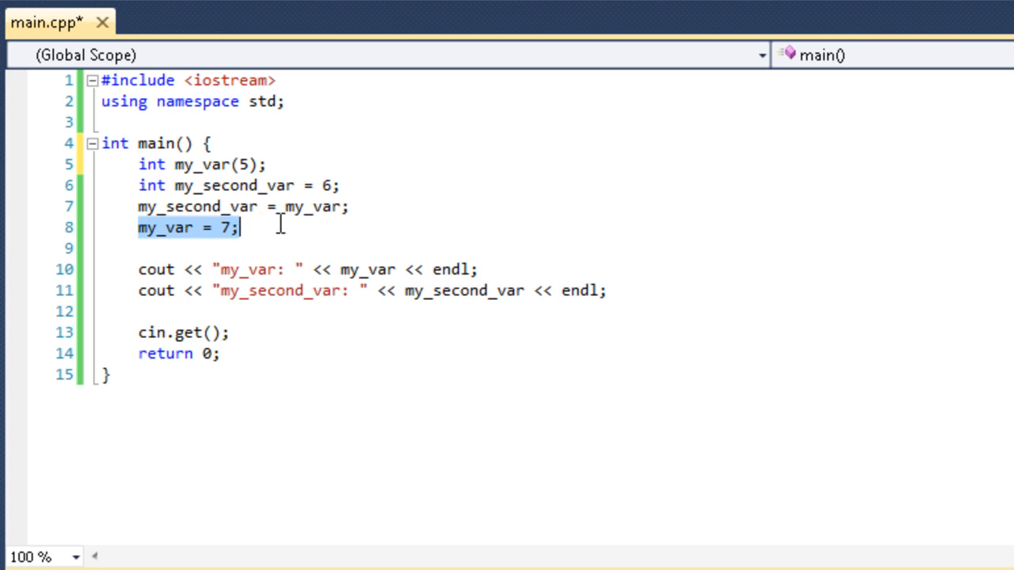
key("ctrl+s")
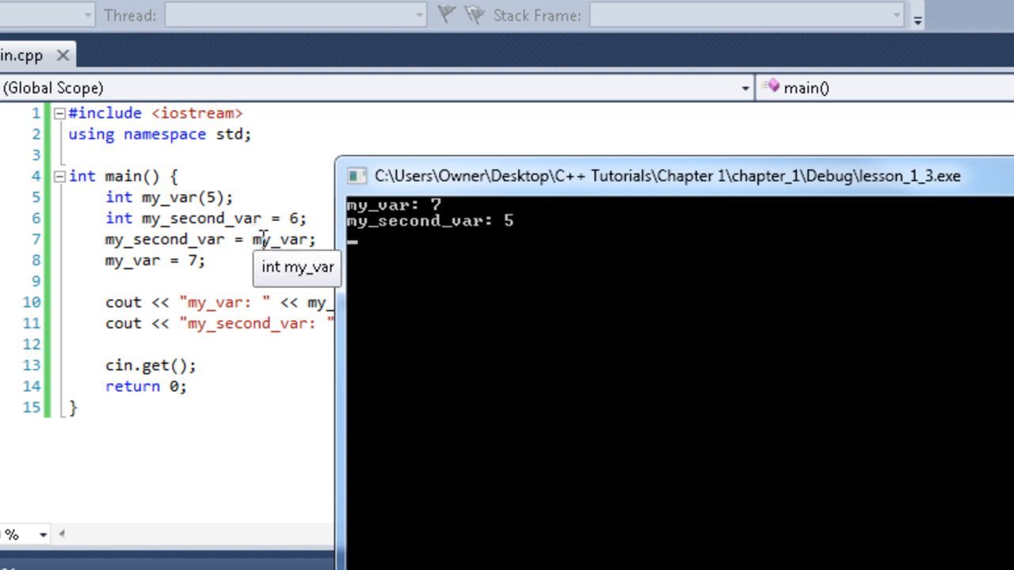
mouse_move(190, 239)
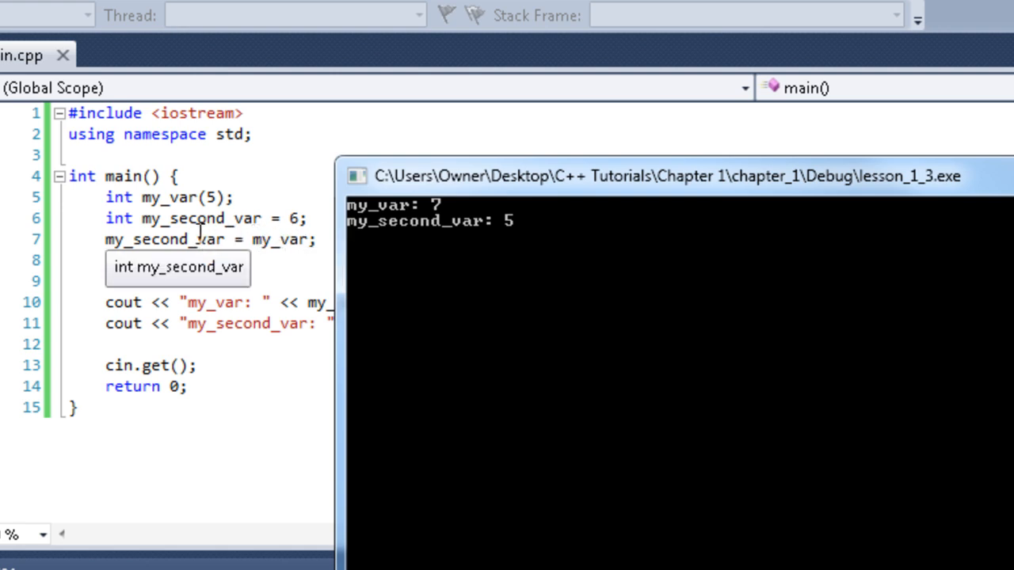
Run the program, confirm my_var: 7 and my_second_var: 5, and dismiss the console.
type("my_var = 7;")
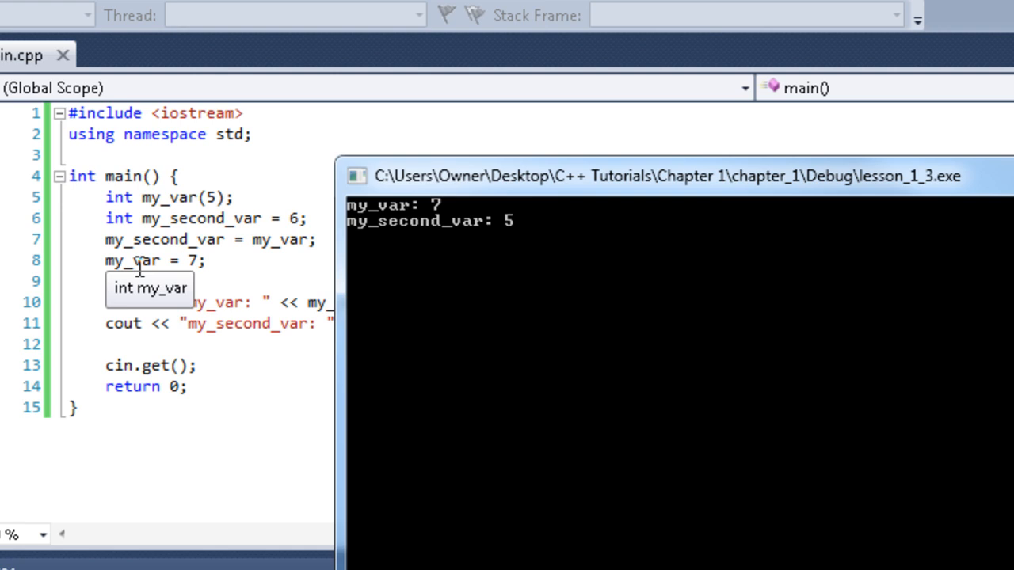
mouse_move(155, 241)
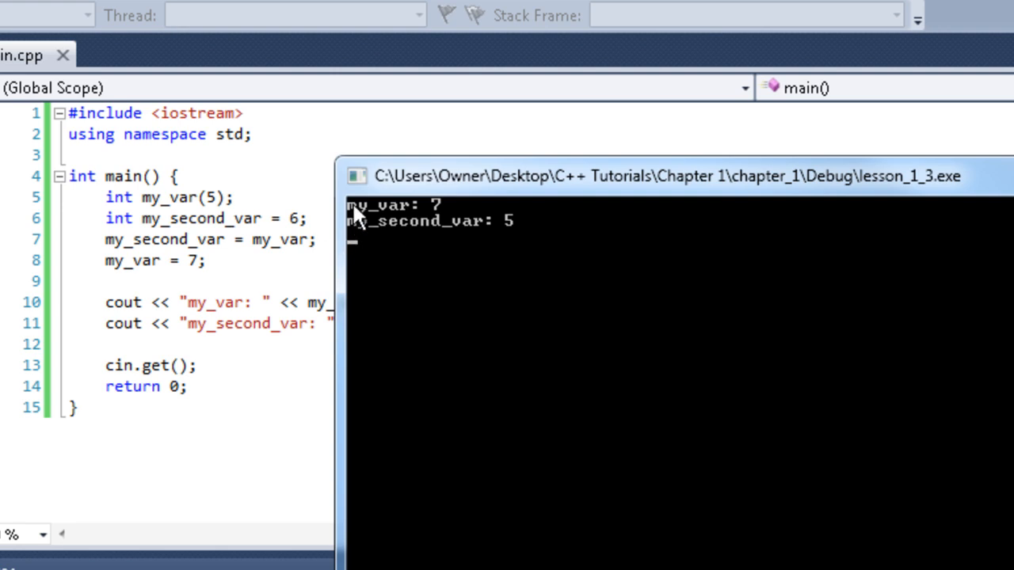
mouse_move(435, 230)
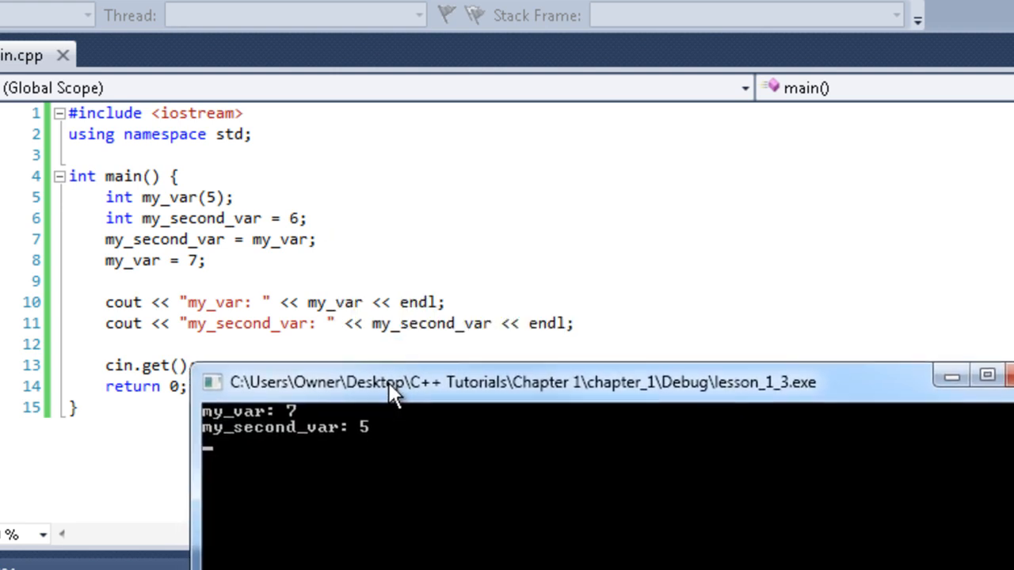
left_click(1007, 390)
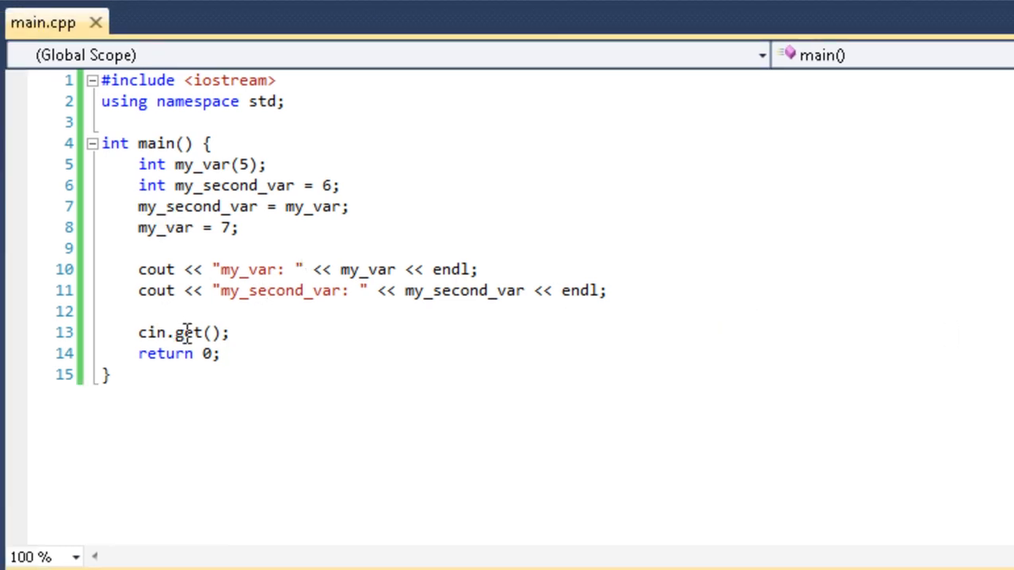
mouse_move(165, 335)
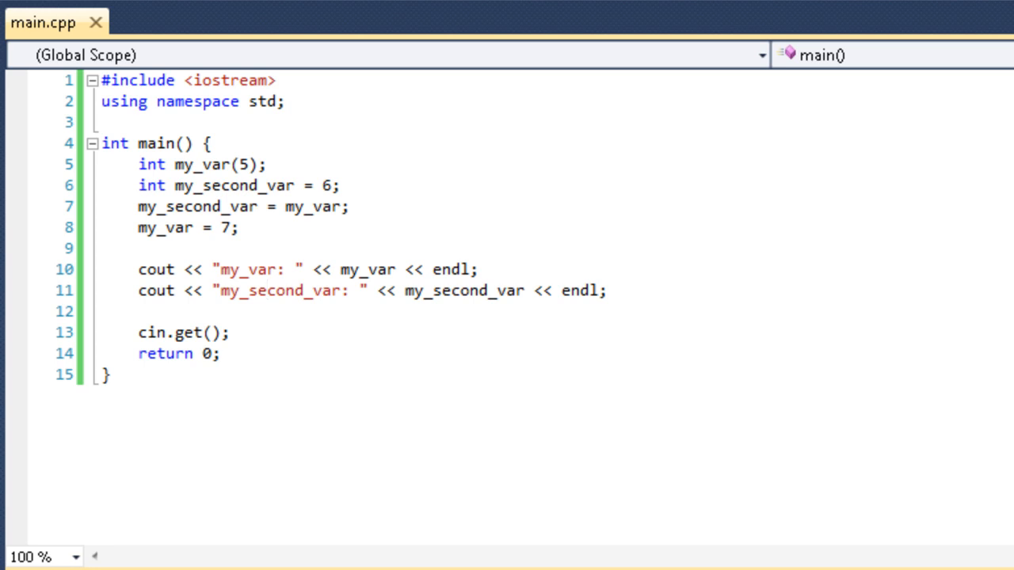
mouse_move(114, 186)
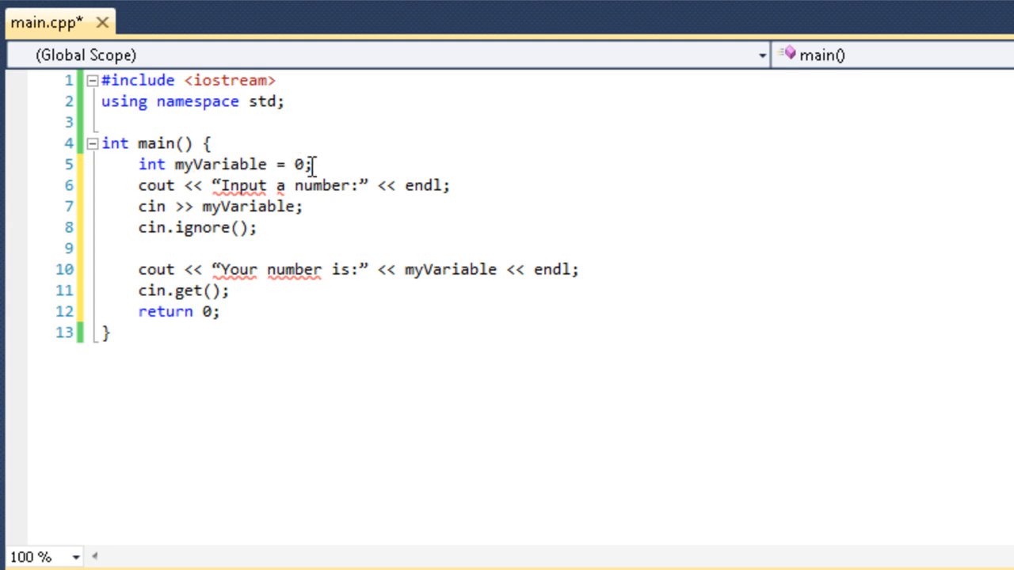
mouse_move(246, 186)
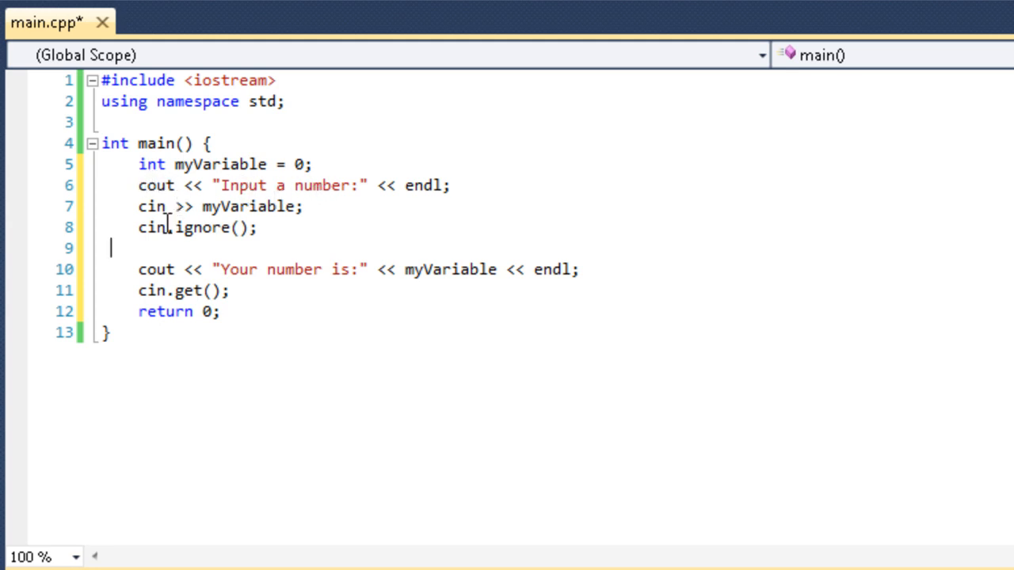
mouse_move(123, 208)
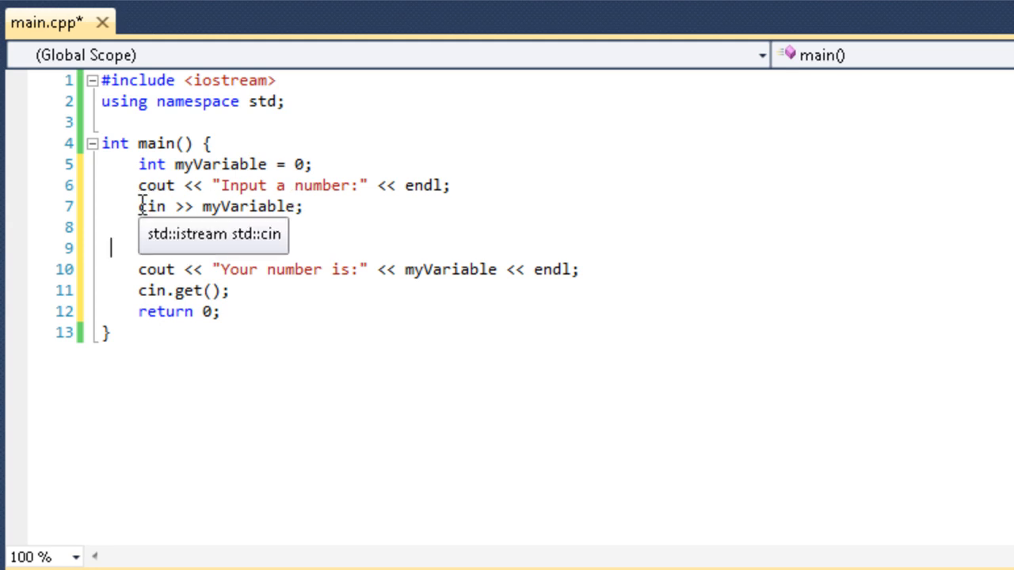
Insert cin.ignore(); directly after the cin >> myVariable; statement.
type("cin.ignore();")
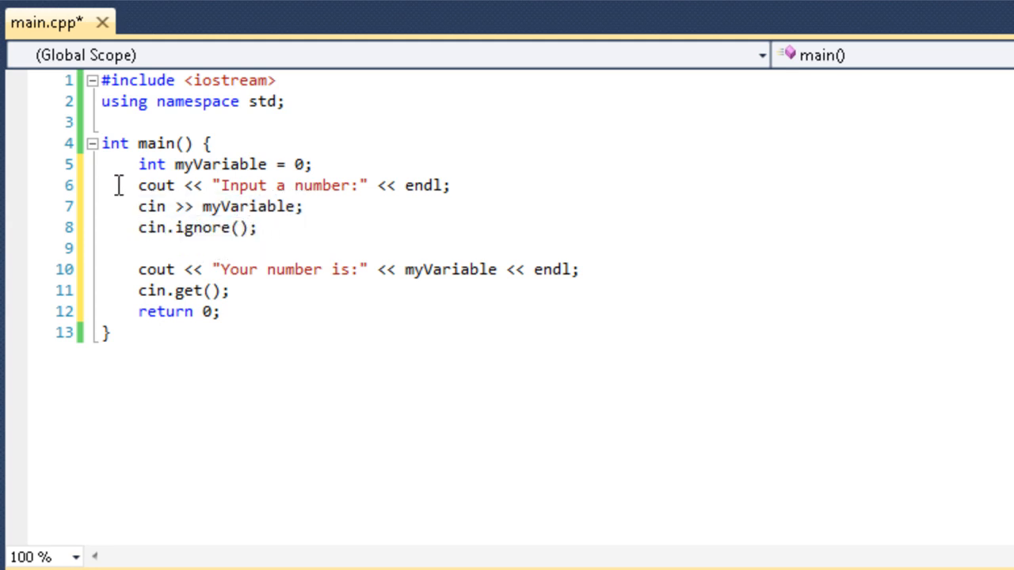
double_click(133, 184)
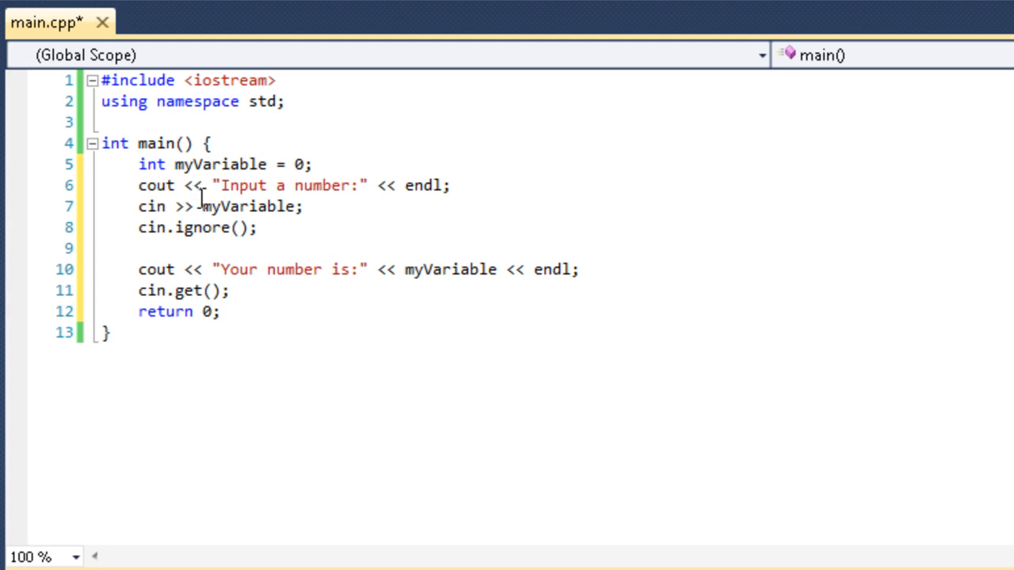
mouse_move(197, 206)
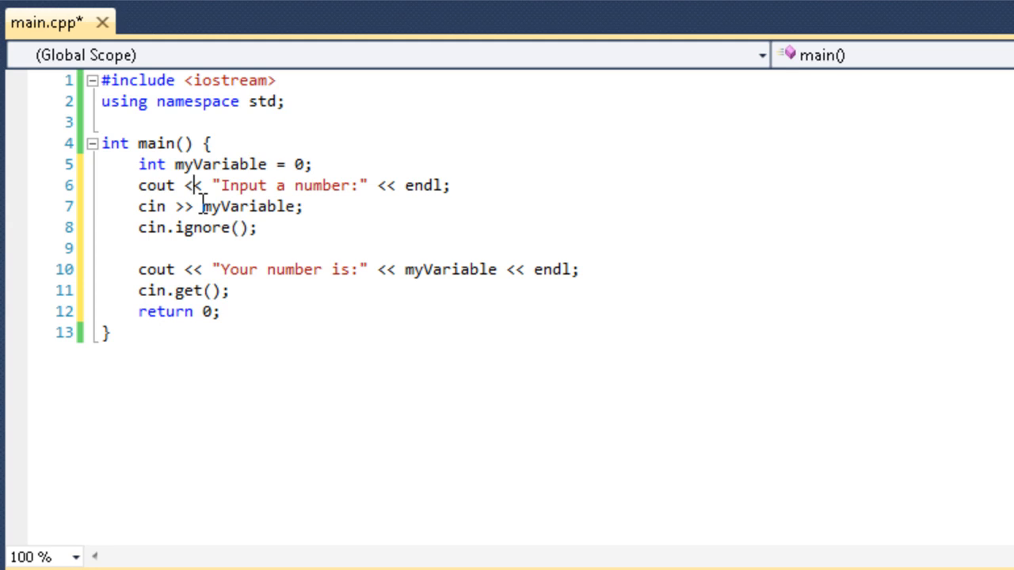
double_click(240, 206)
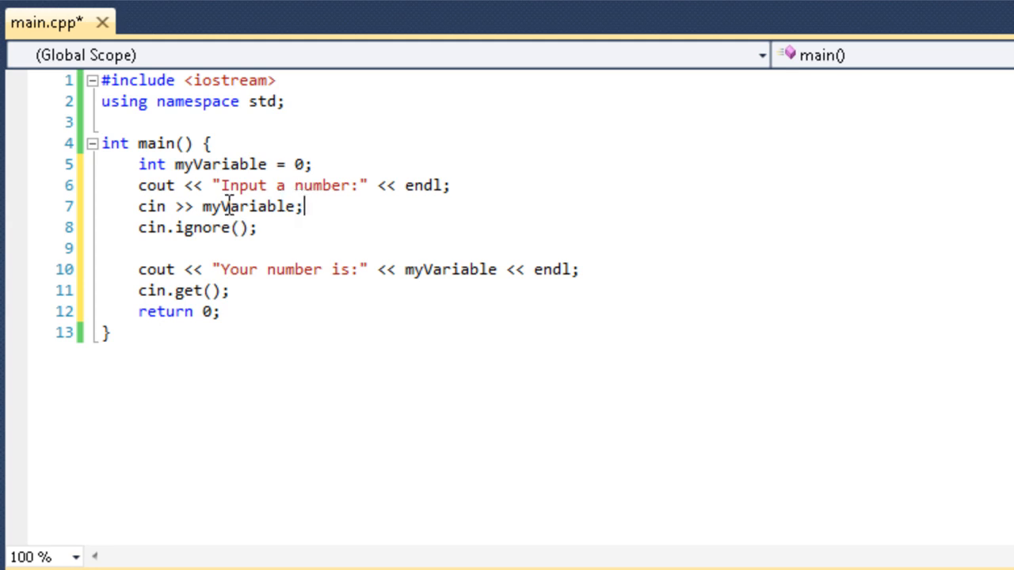
mouse_move(222, 206)
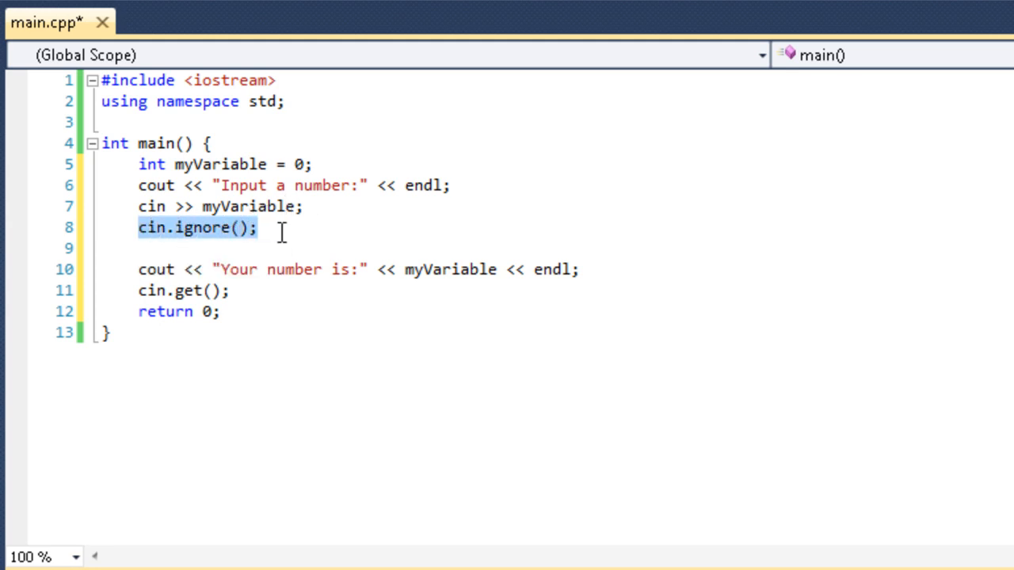
left_click(276, 228)
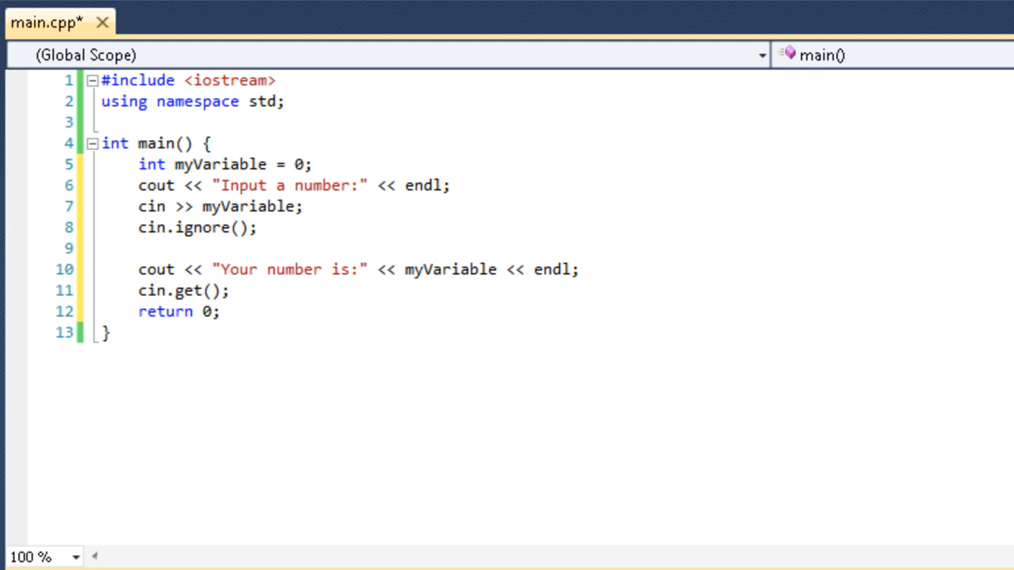
double_click(124, 208)
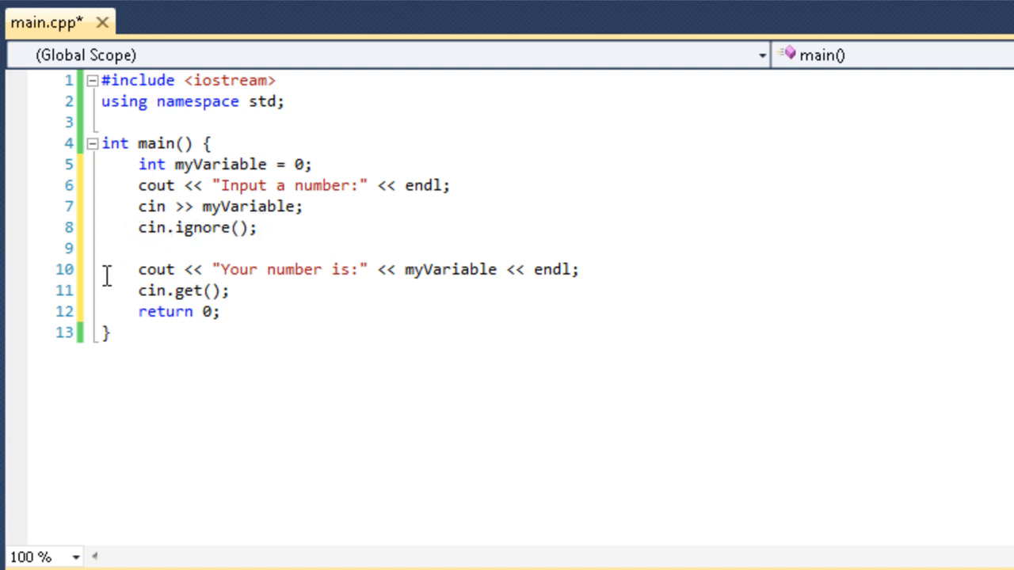
mouse_move(117, 287)
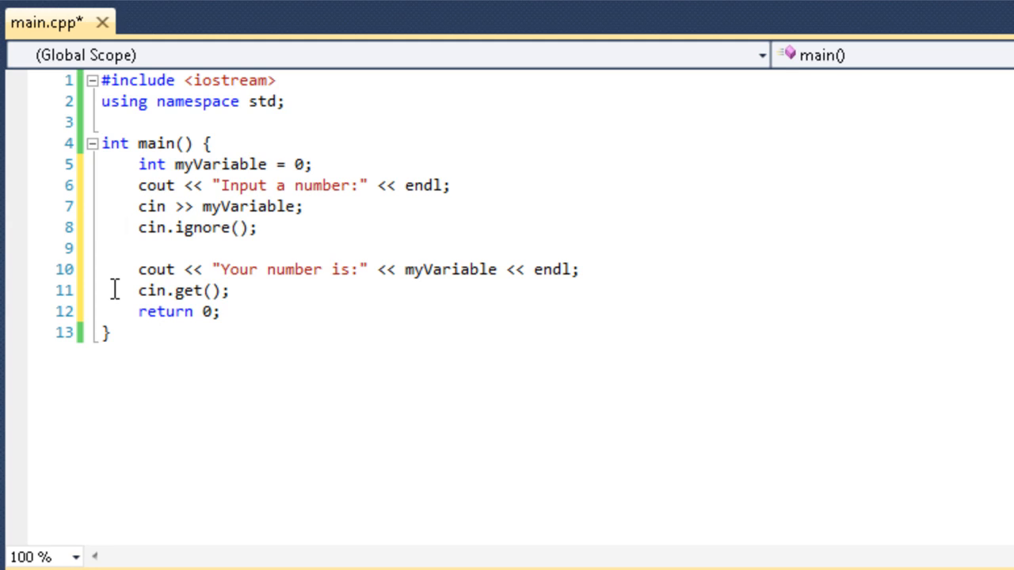
mouse_move(158, 208)
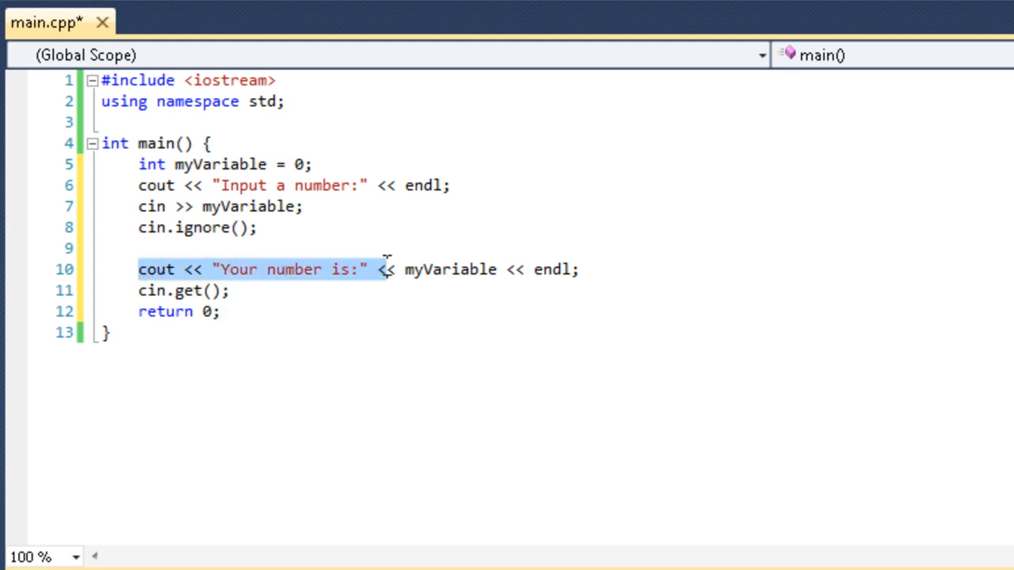
left_click(451, 269)
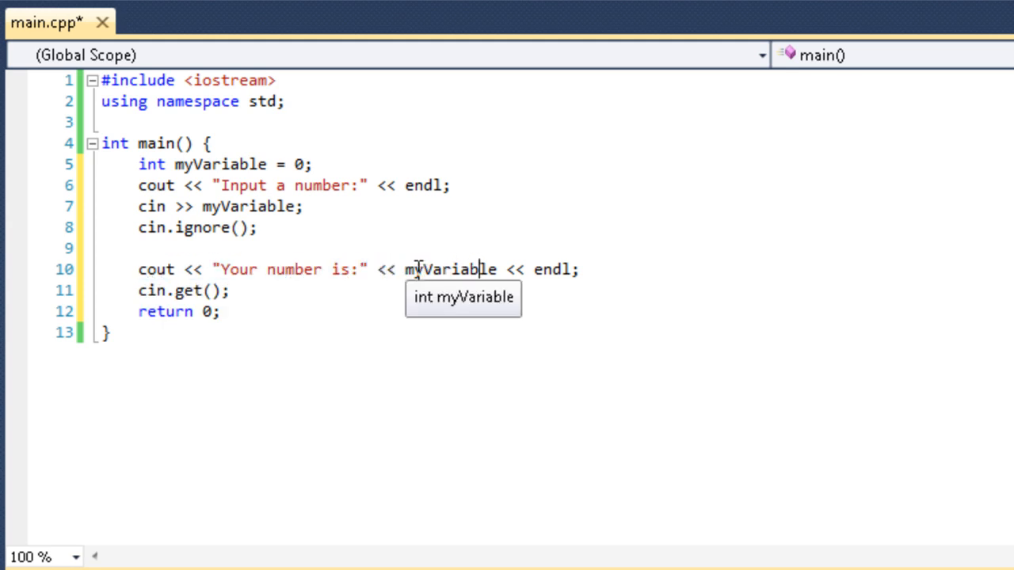
mouse_move(405, 269)
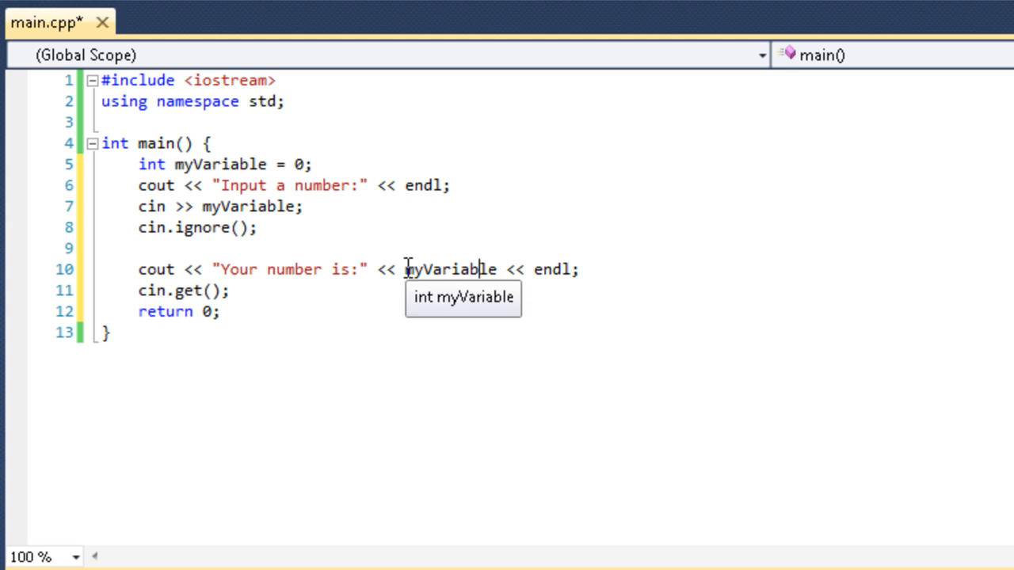
mouse_move(212, 269)
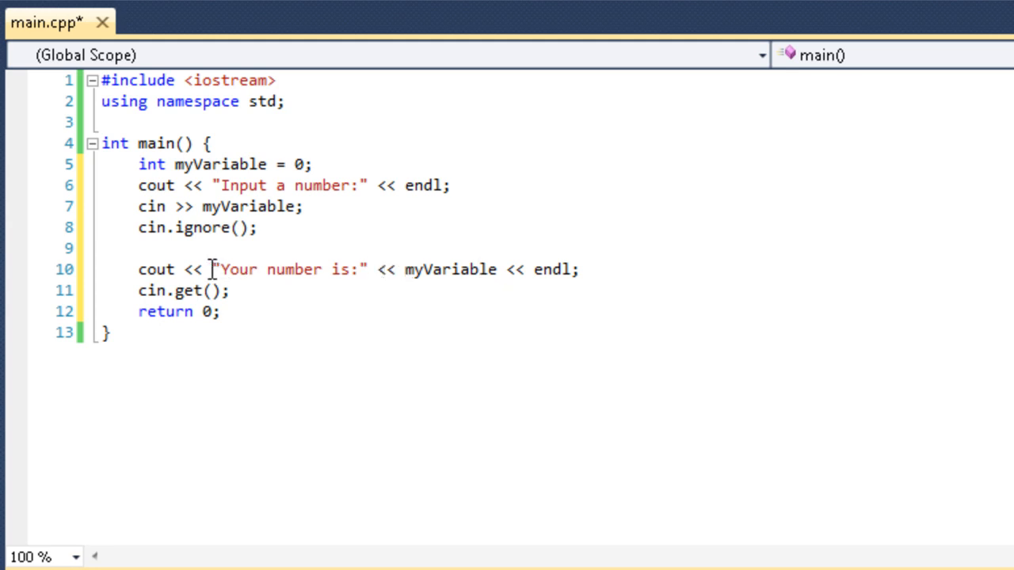
left_click_drag(212, 269, 325, 270)
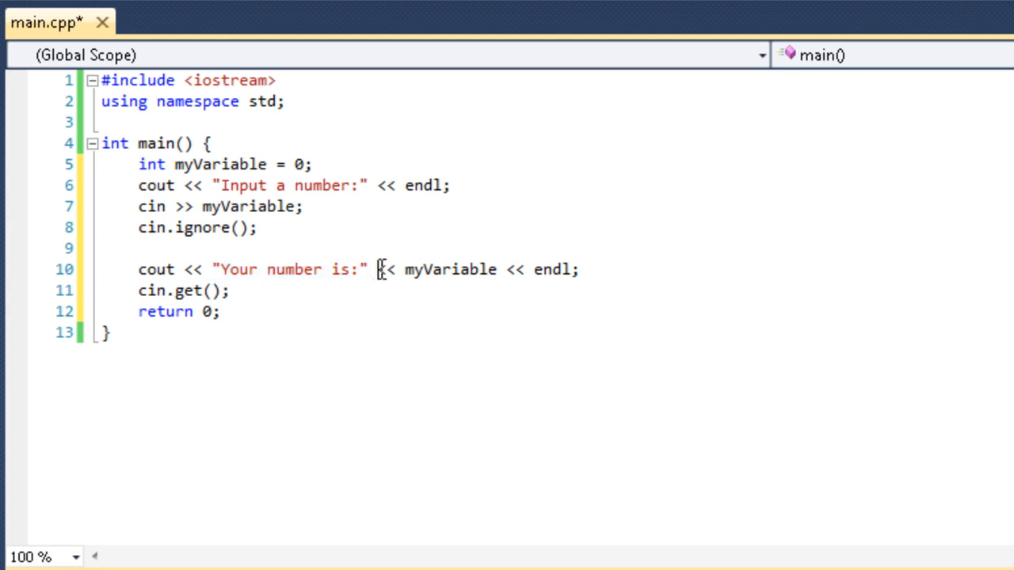
mouse_move(412, 269)
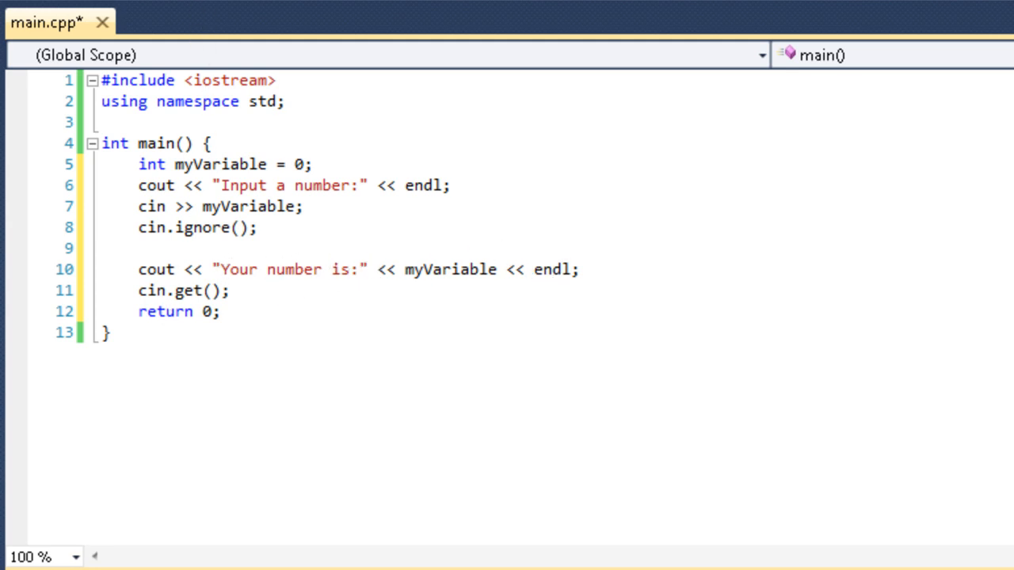
Save and run the program, enter 4 to get 'Your number is:4', and move the console below the code.
key("Ctrl+s")
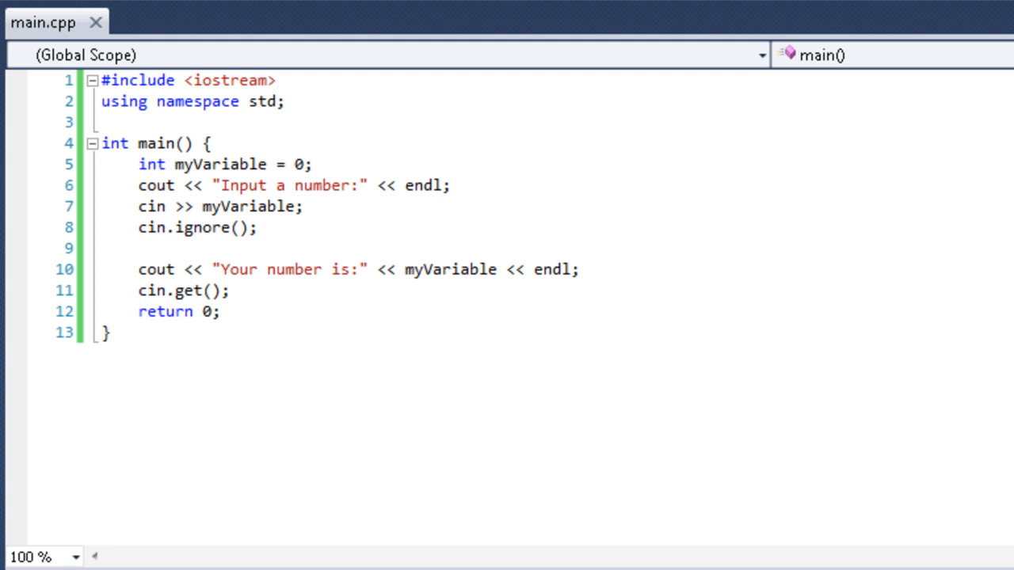
mouse_move(130, 35)
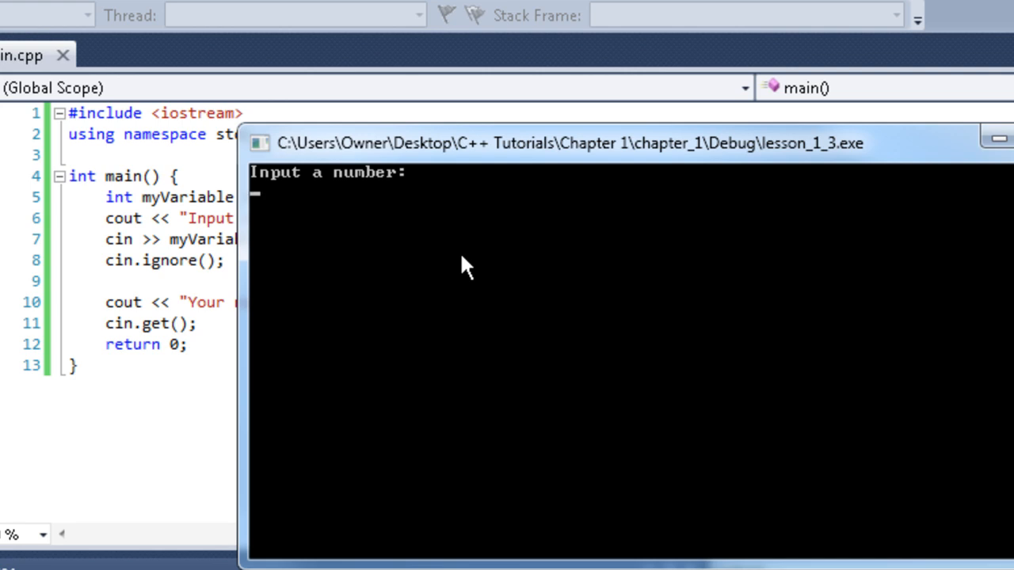
type("4")
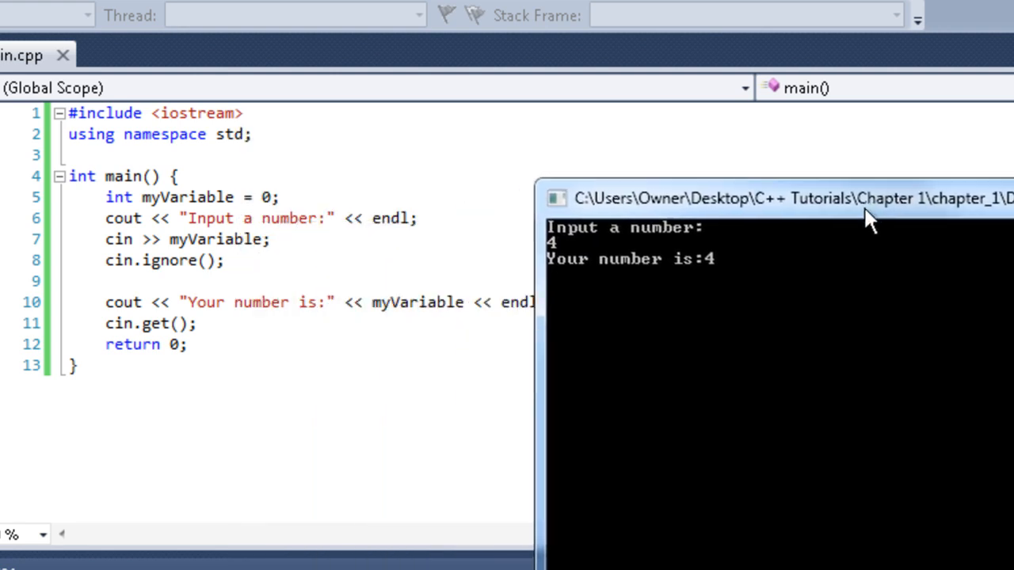
left_click_drag(793, 198, 539, 343)
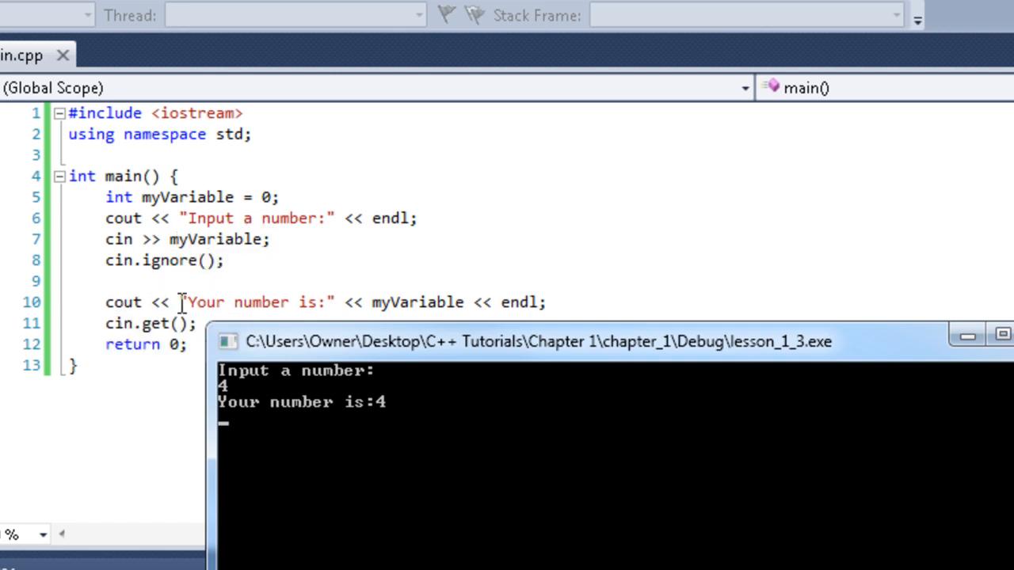
mouse_move(309, 412)
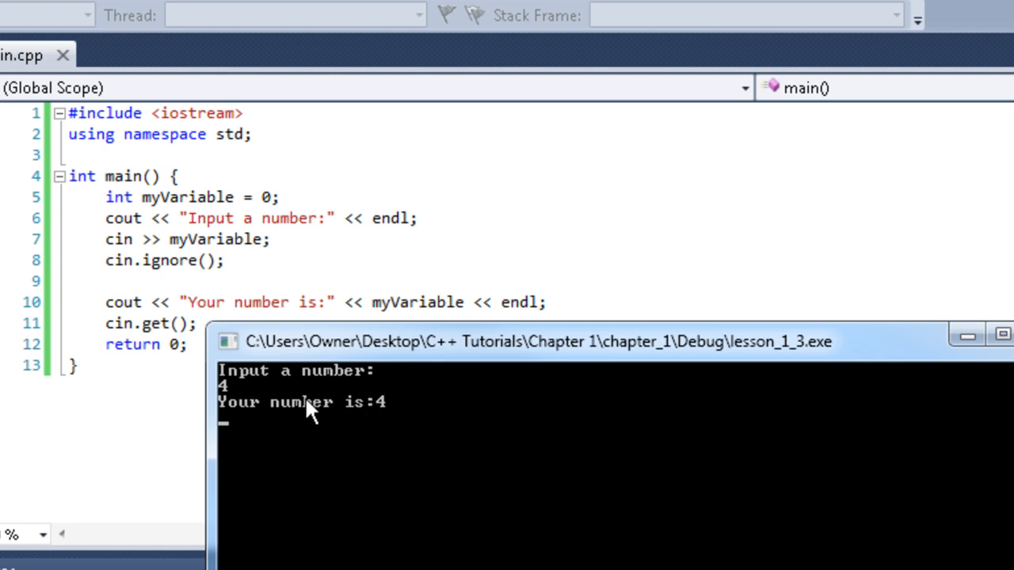
mouse_move(393, 390)
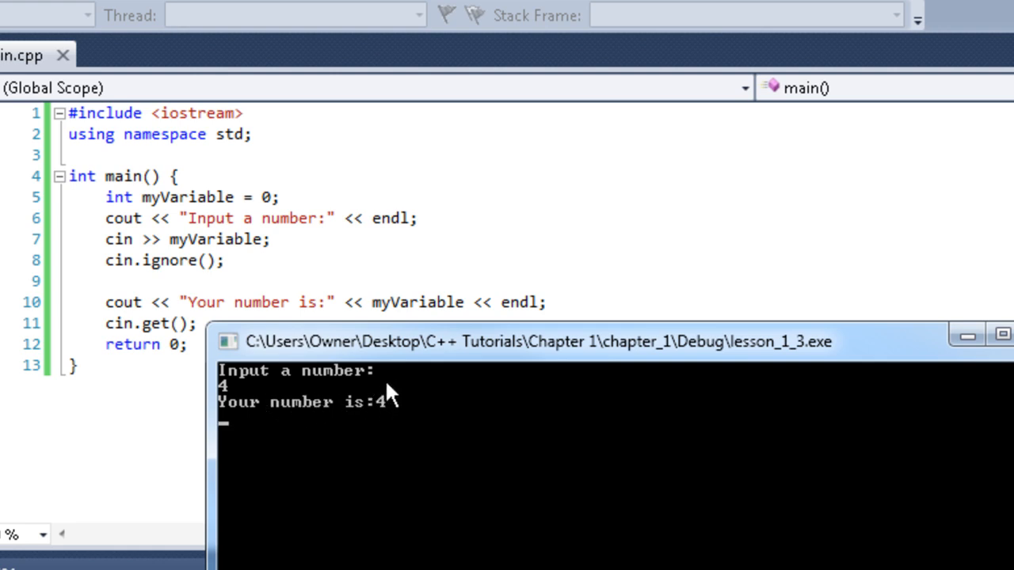
mouse_move(400, 298)
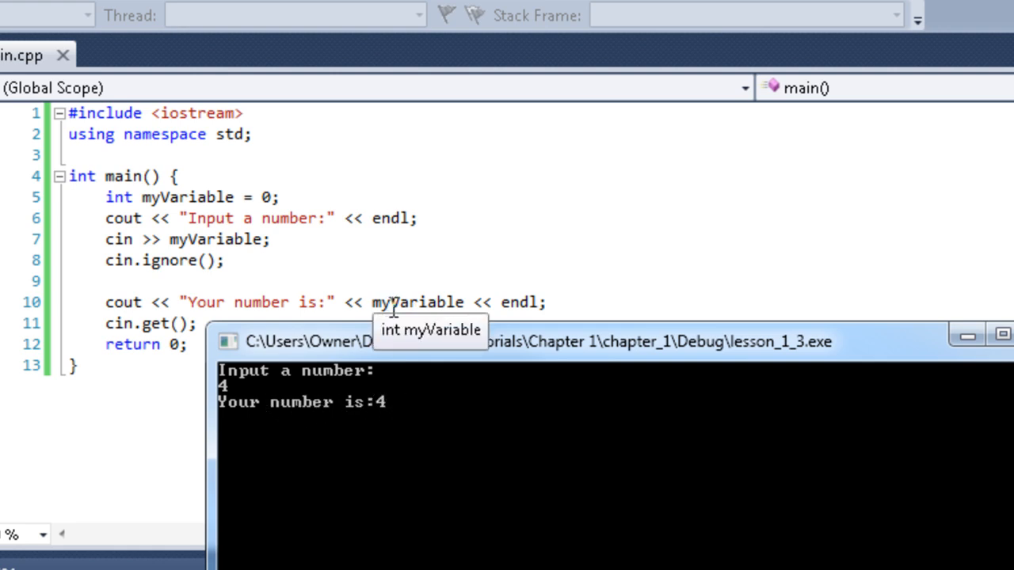